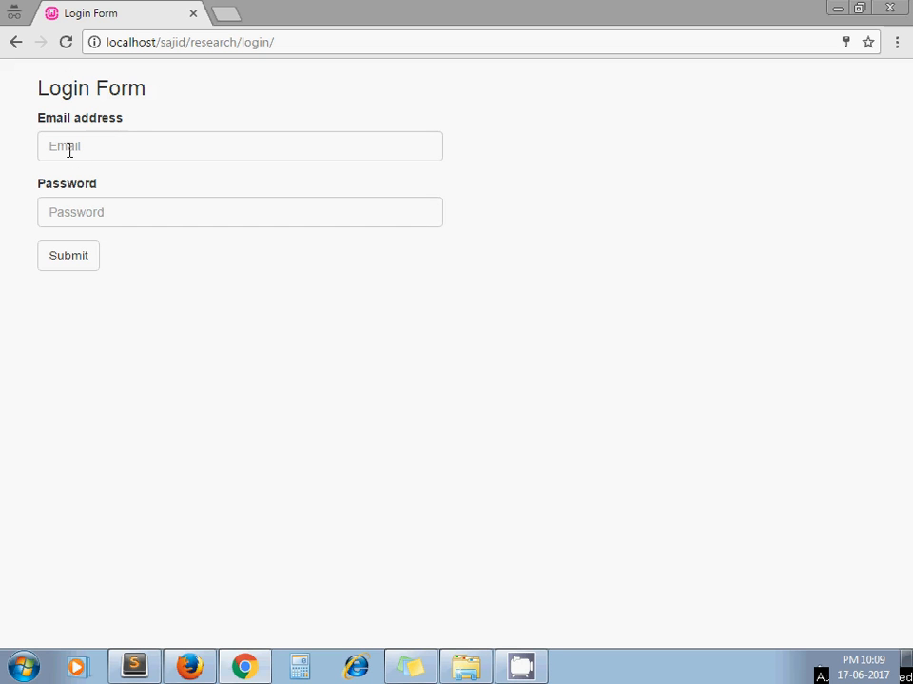
mouse_move(87, 247)
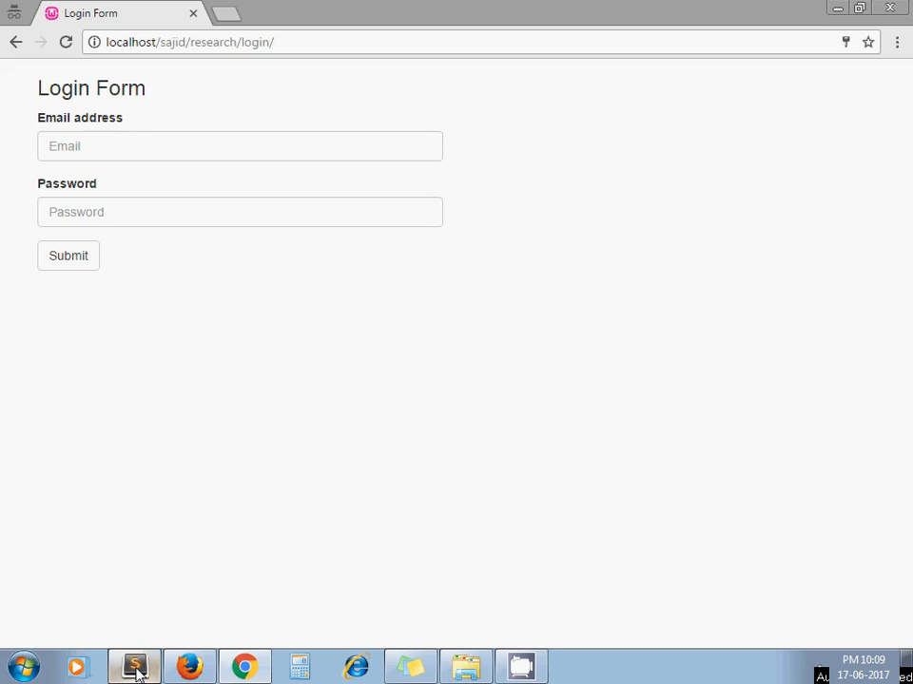
Bring up the sajid database's users table in phpMyAdmin, showing one active and one inactive account.
click(133, 666)
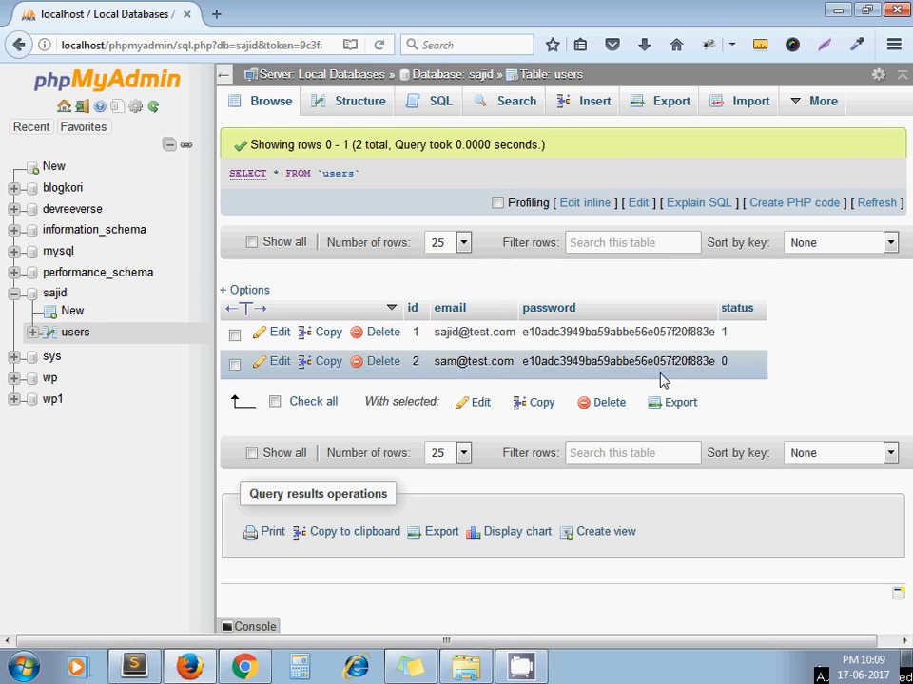
mouse_move(739, 370)
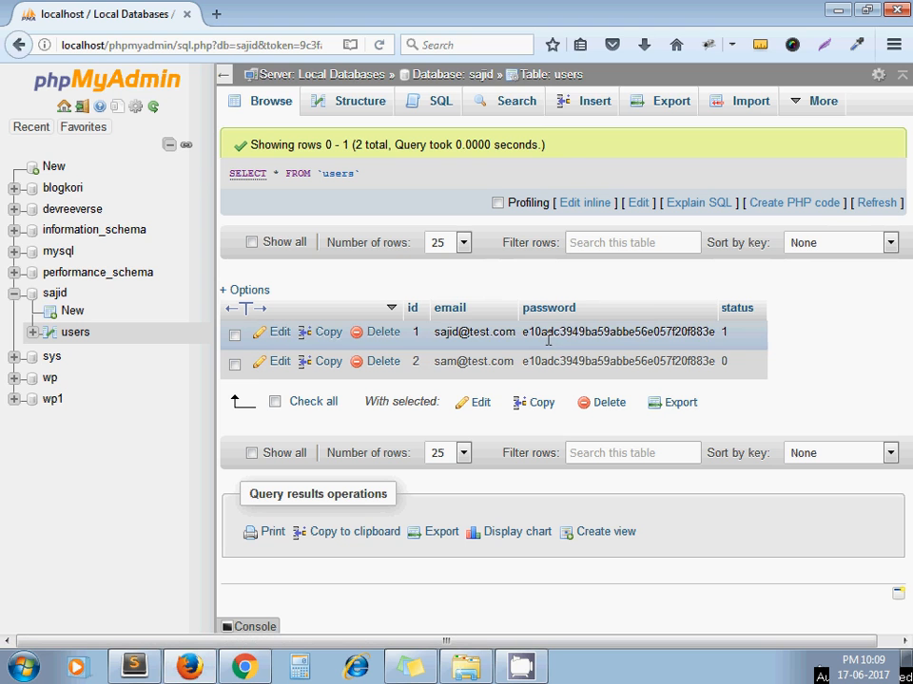
mouse_move(739, 342)
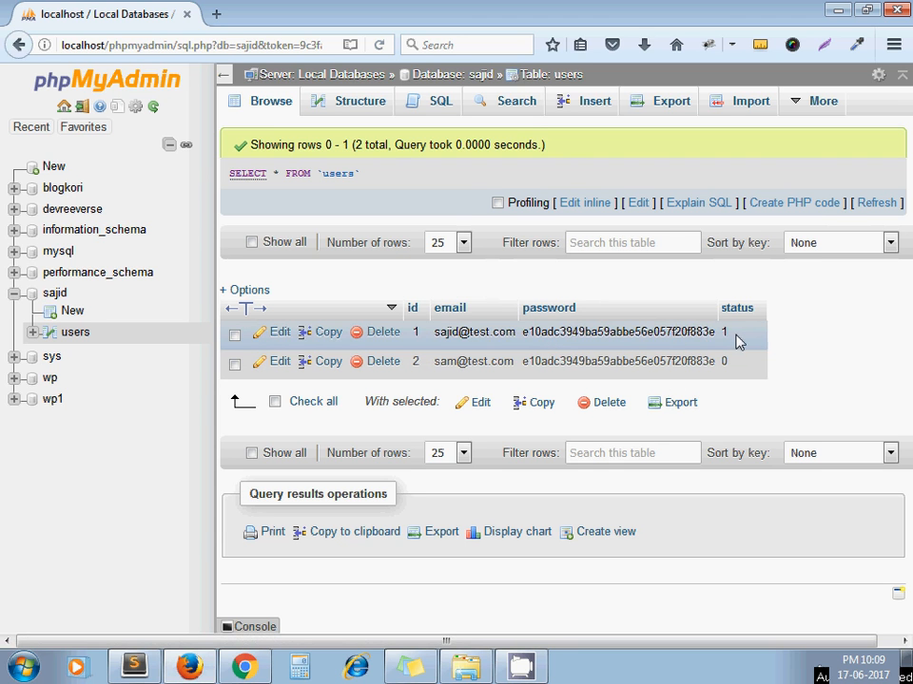
mouse_move(678, 336)
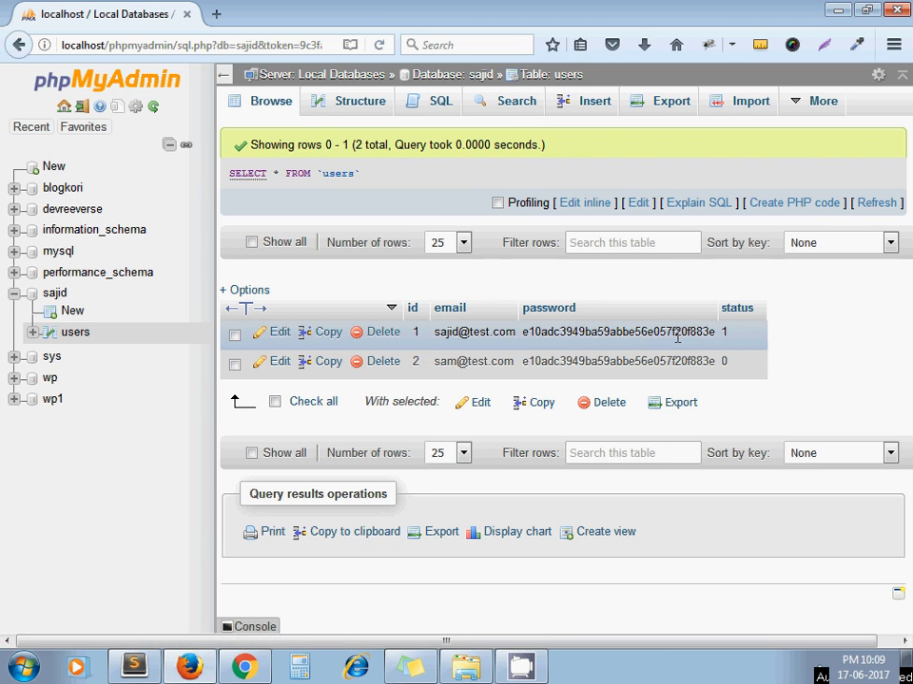
mouse_move(727, 358)
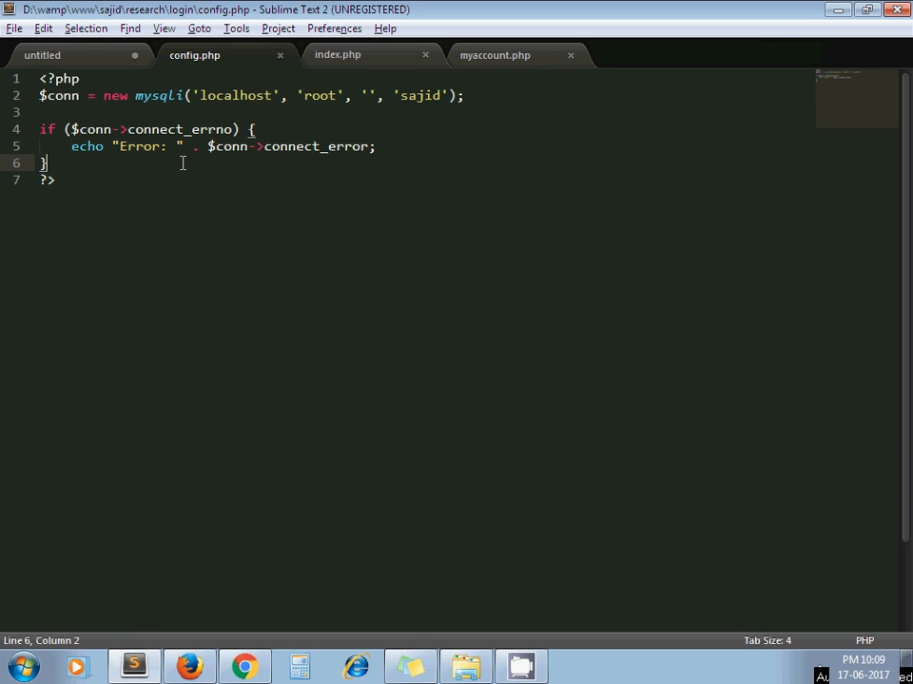
Highlight config.php's mysqli connection, index.php's config include, then switch to myaccount.php.
drag(40, 95, 45, 162)
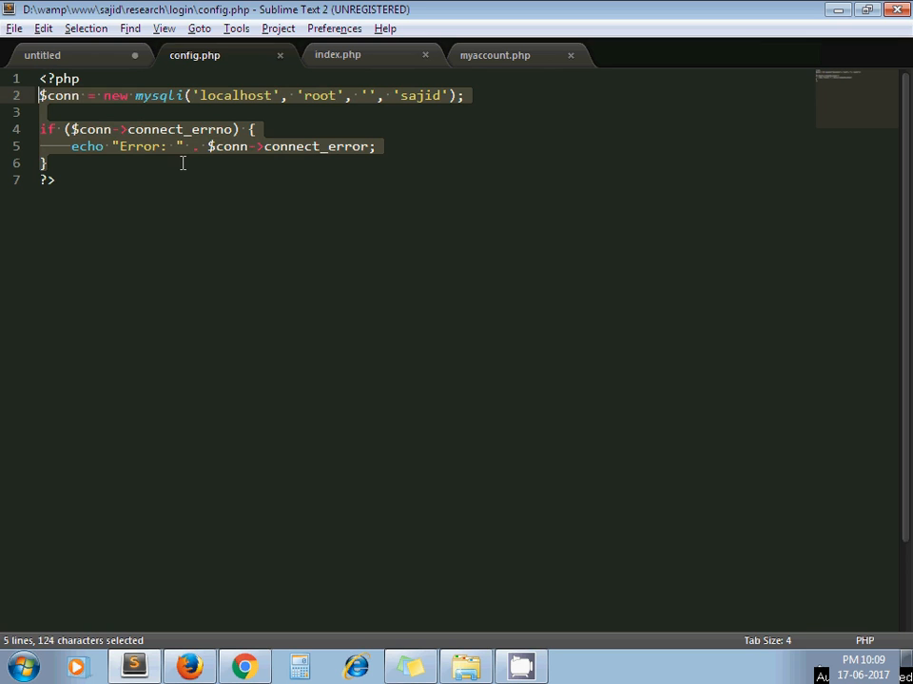
mouse_move(183, 170)
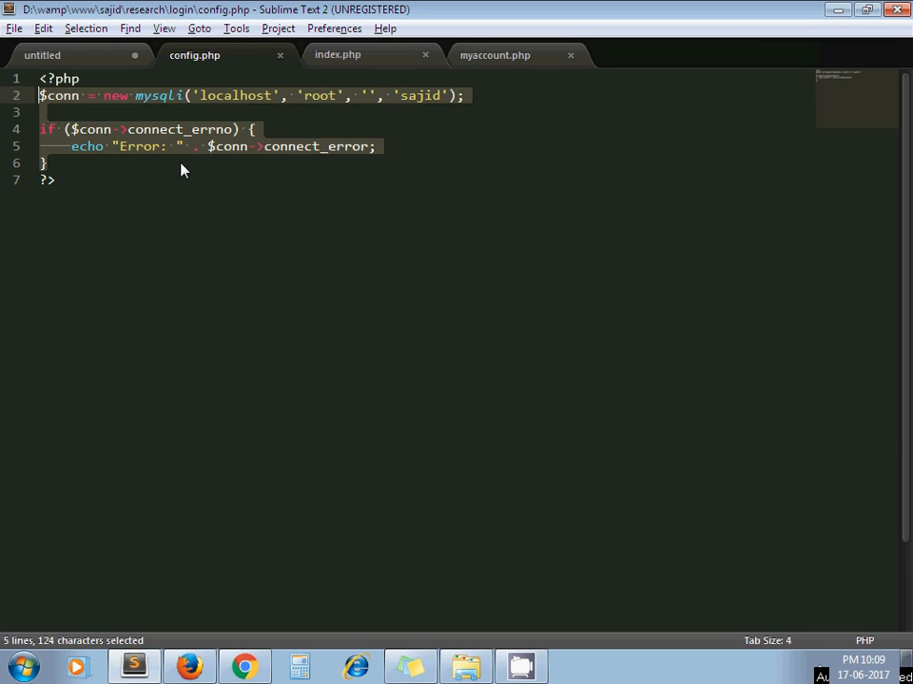
click(337, 54)
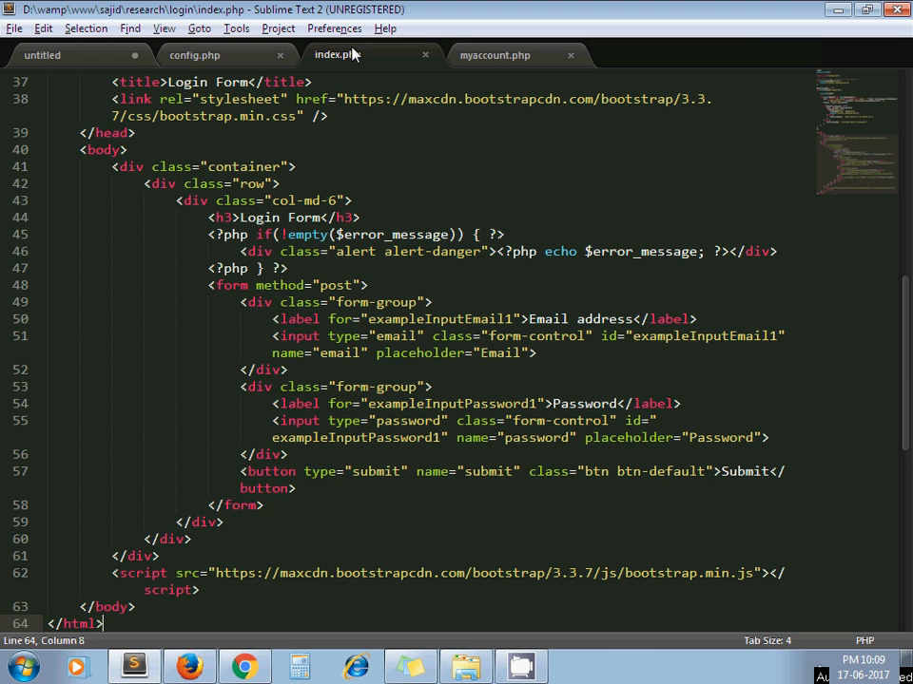
key(ctrl+Home)
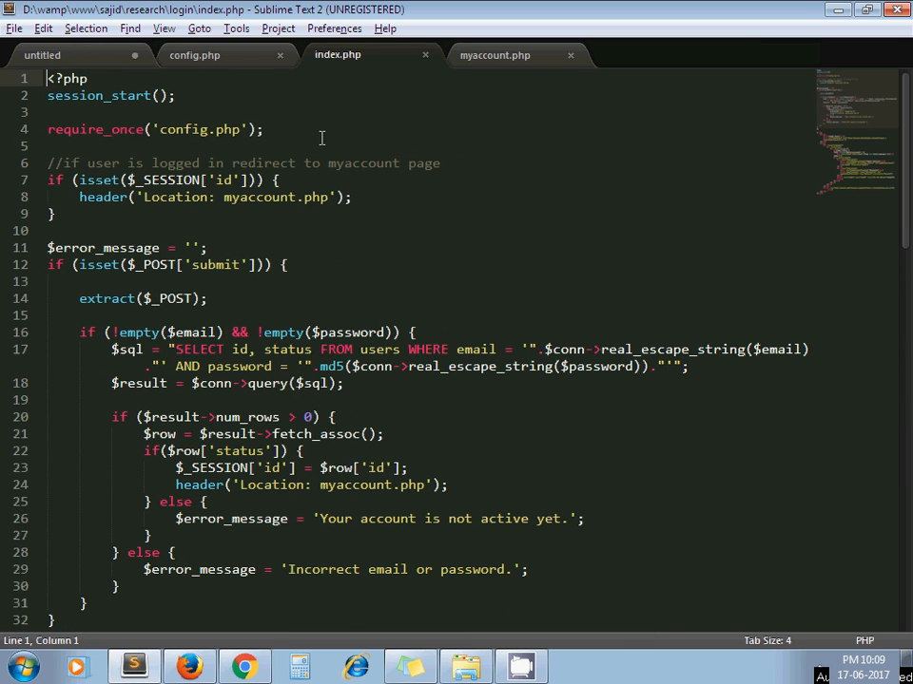
click(269, 128)
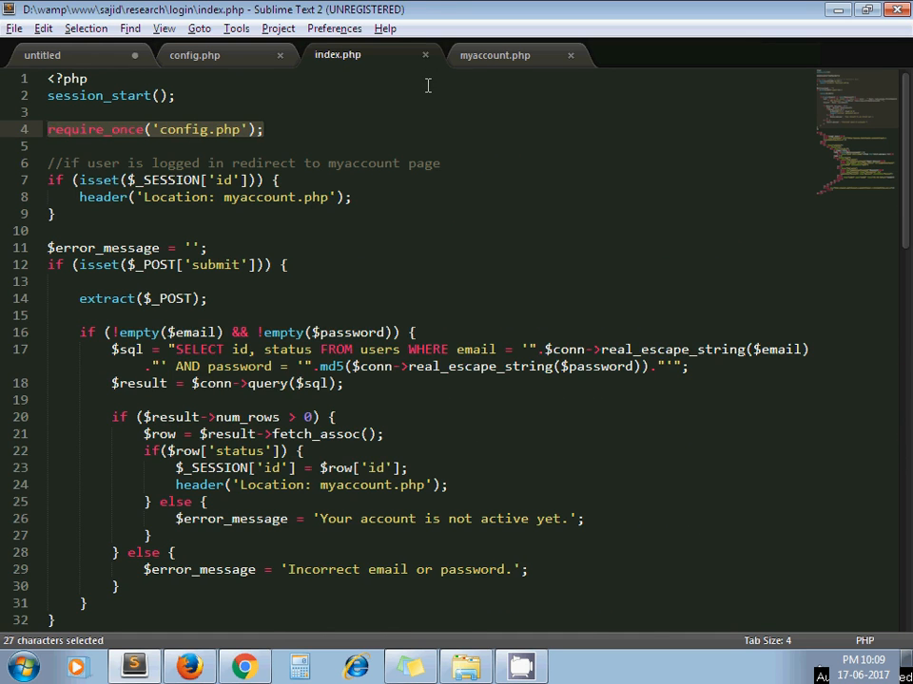
click(494, 54)
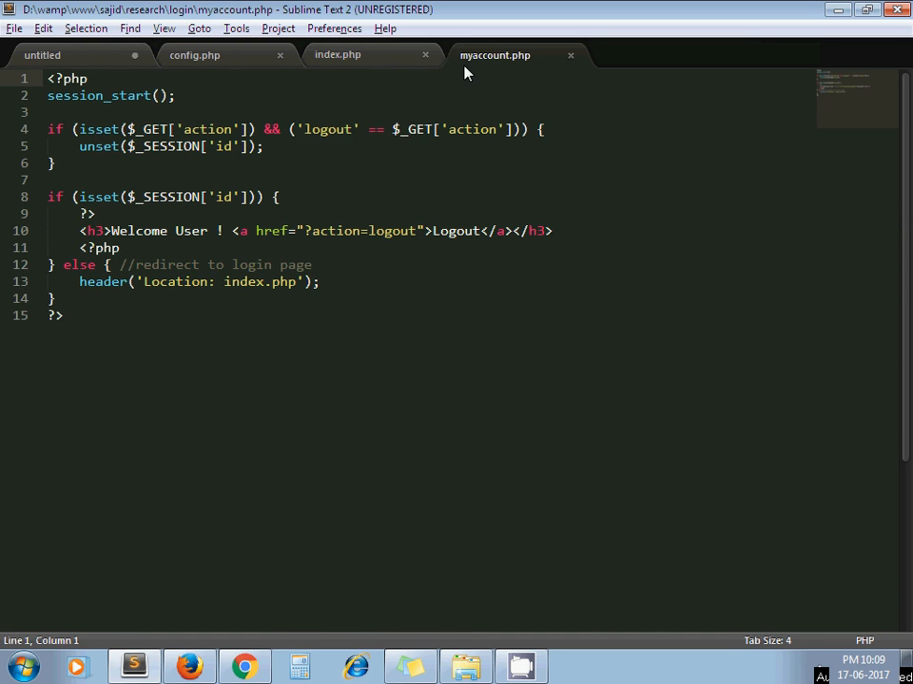
mouse_move(510, 63)
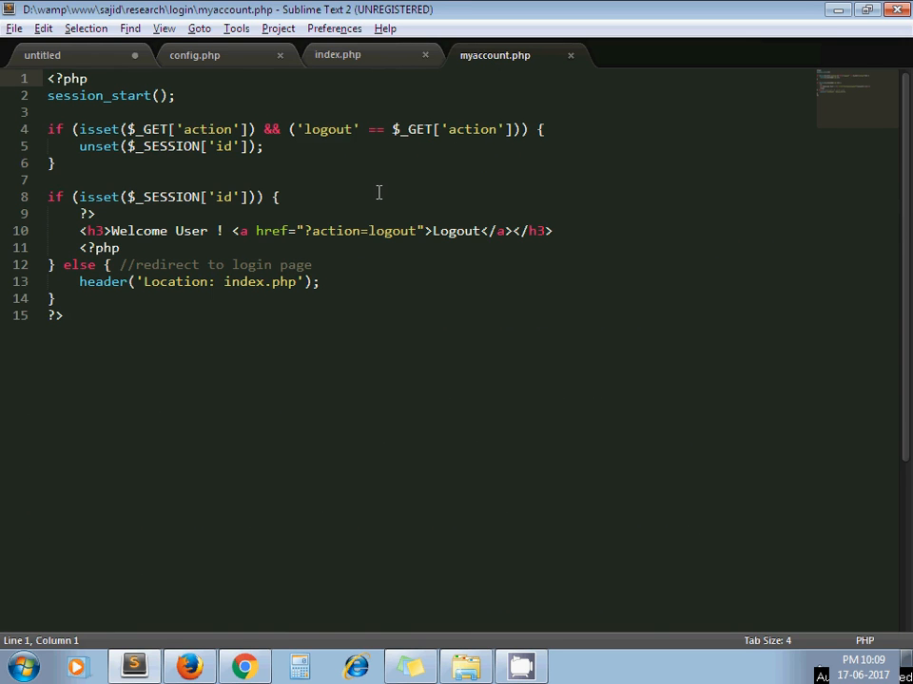
mouse_move(342, 67)
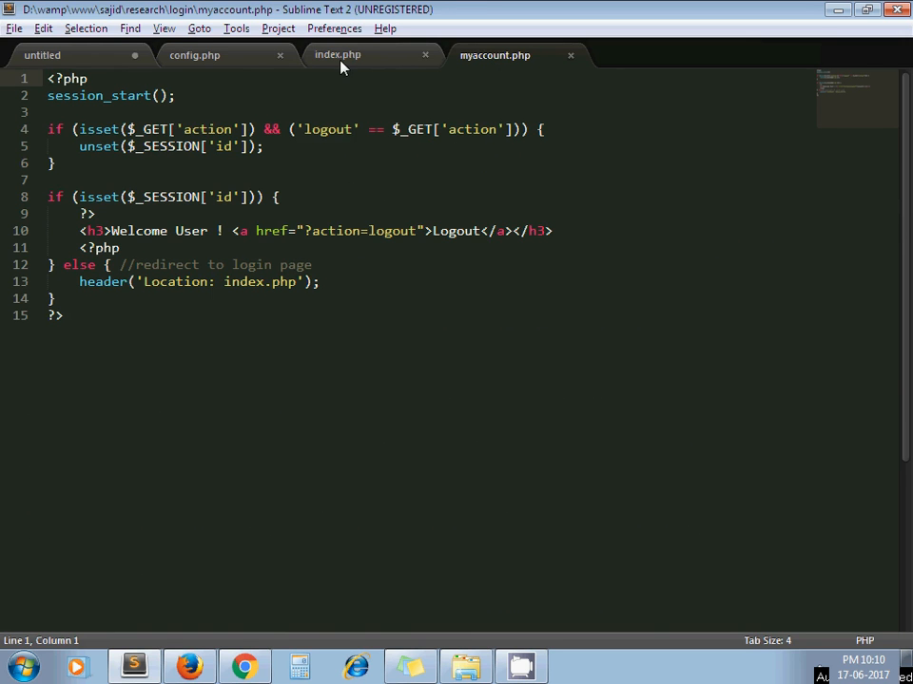
Highlight index.php's login form markup, then its email and password field names.
click(338, 54)
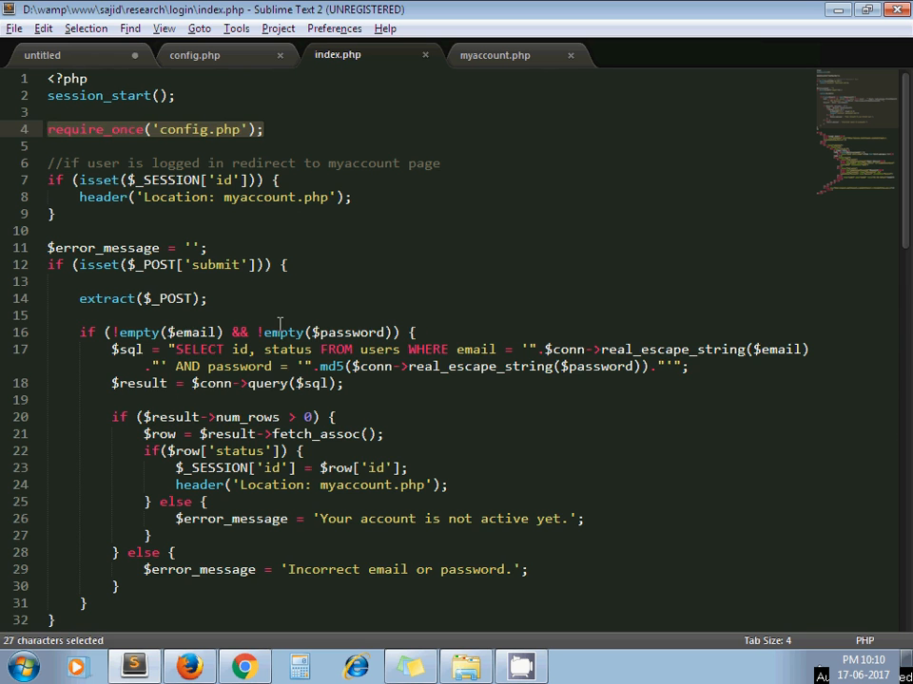
scroll(down, 3)
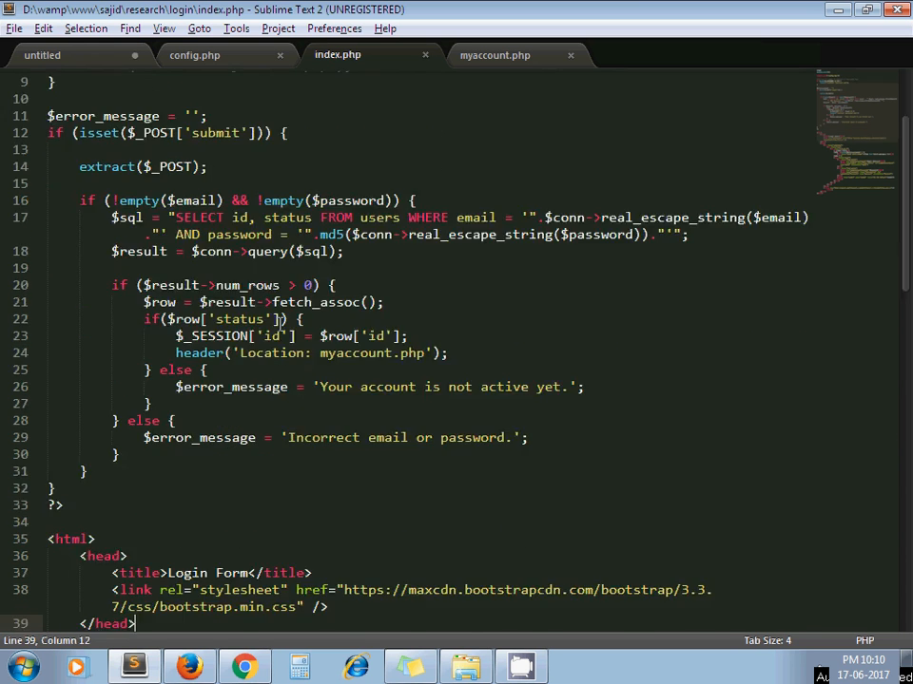
scroll(down, 3)
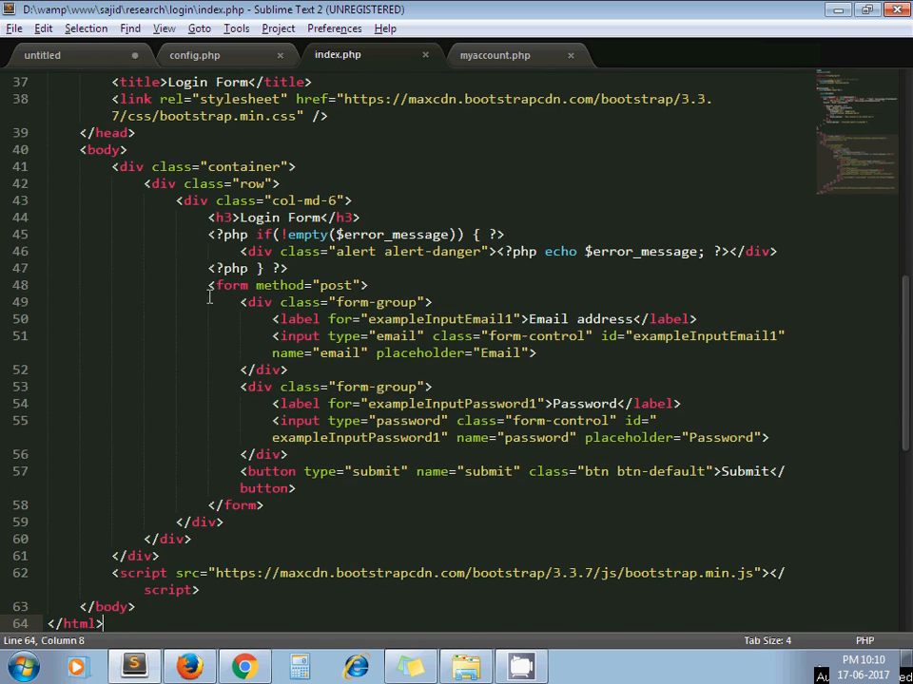
drag(208, 286, 271, 472)
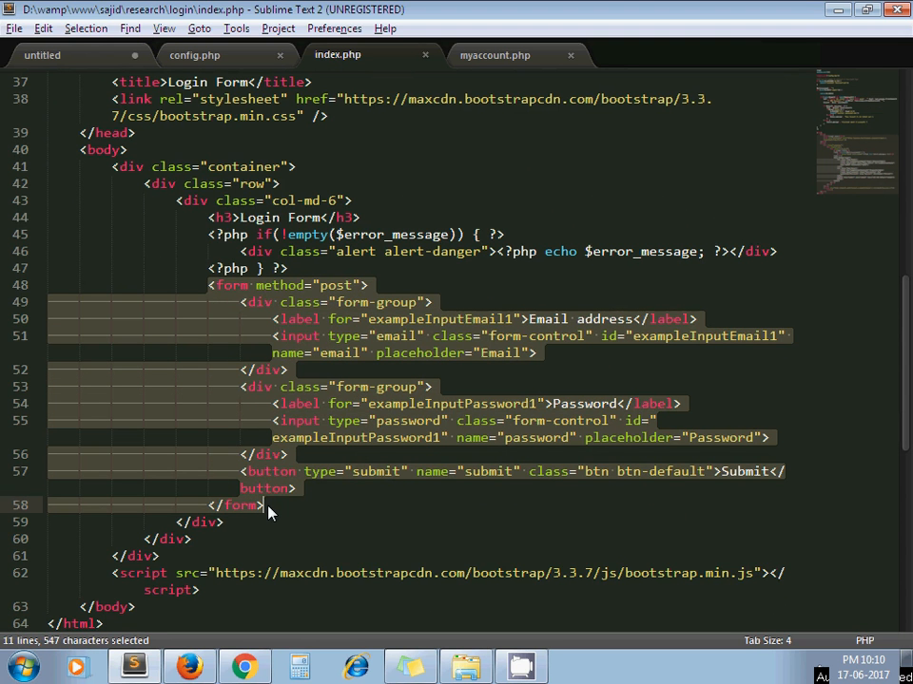
mouse_move(440, 513)
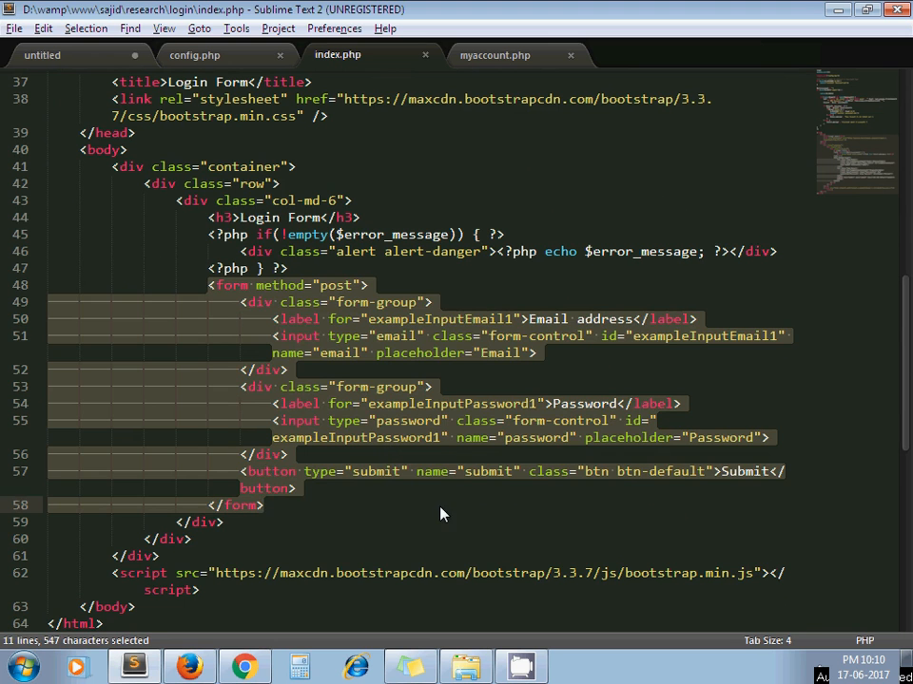
click(362, 522)
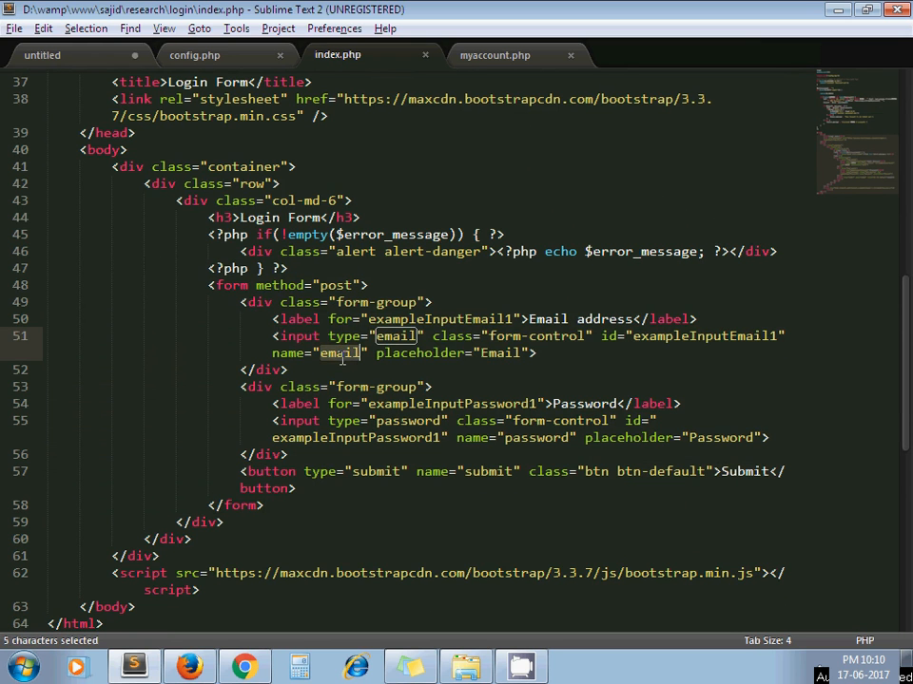
click(532, 438)
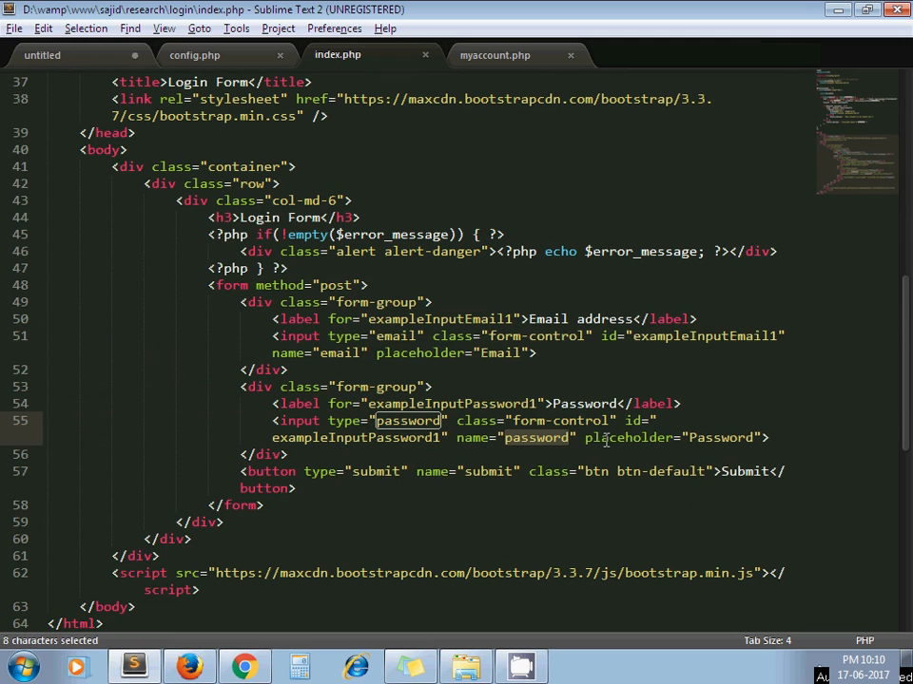
double_click(488, 471)
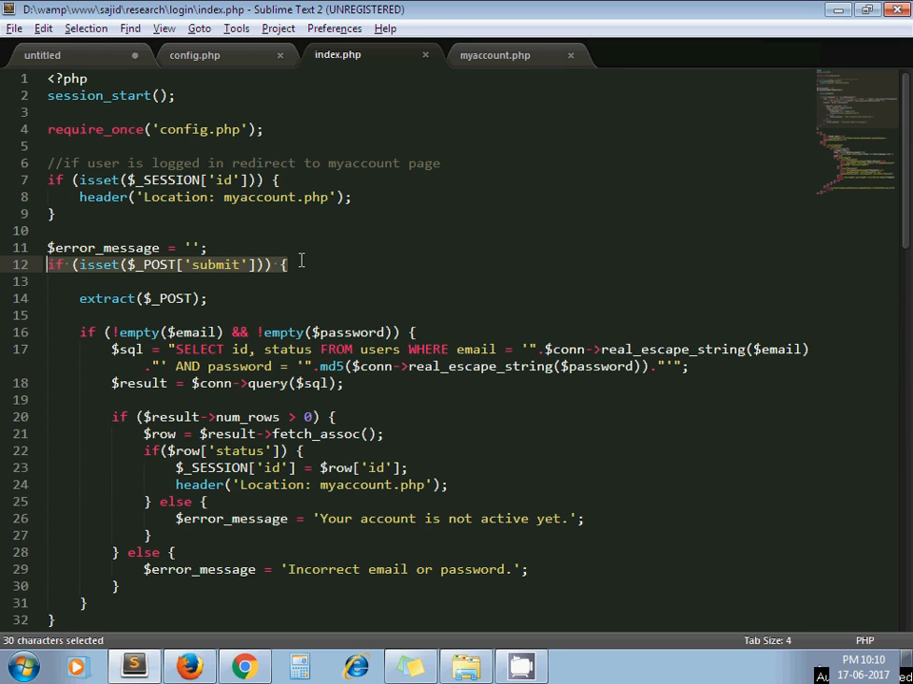
mouse_move(654, 233)
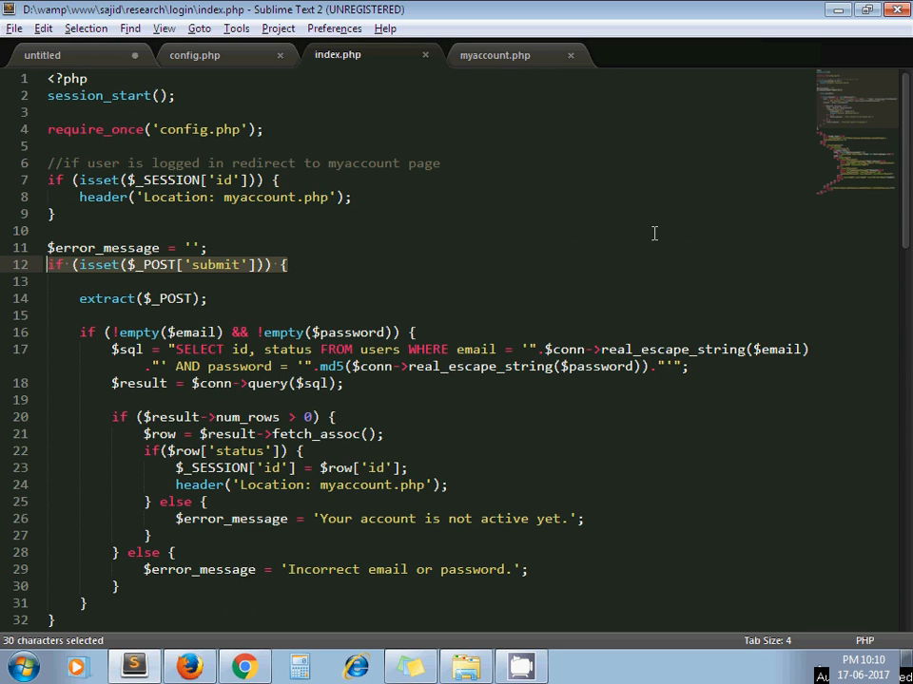
scroll(down, 3)
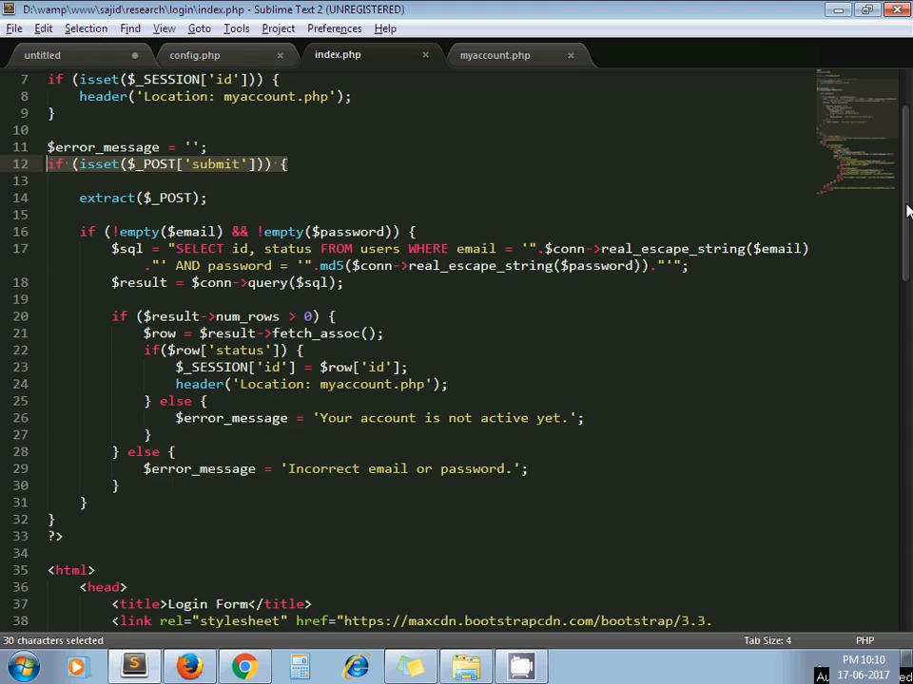
scroll(down, 3)
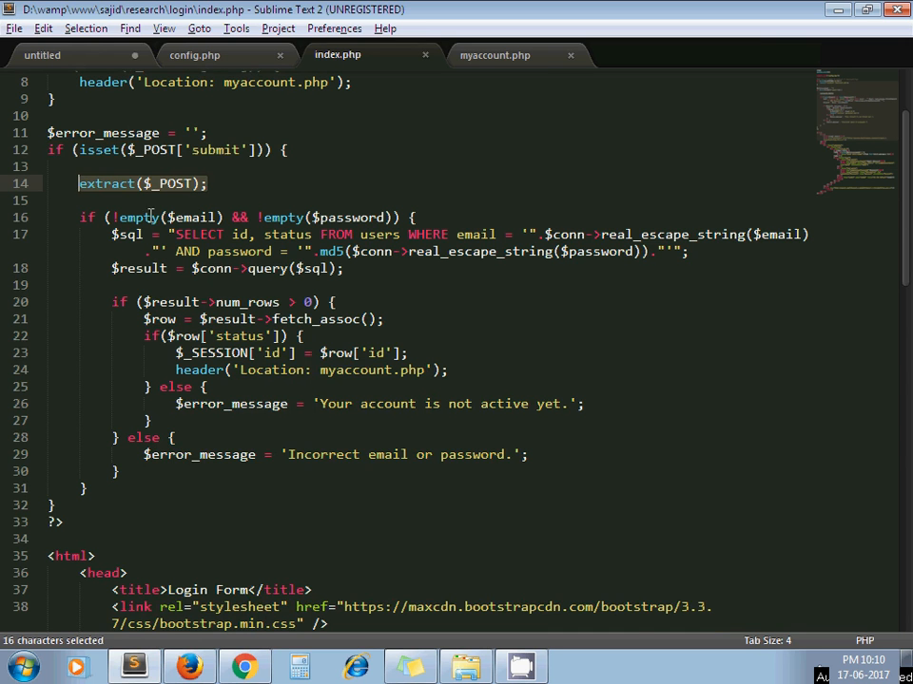
click(424, 218)
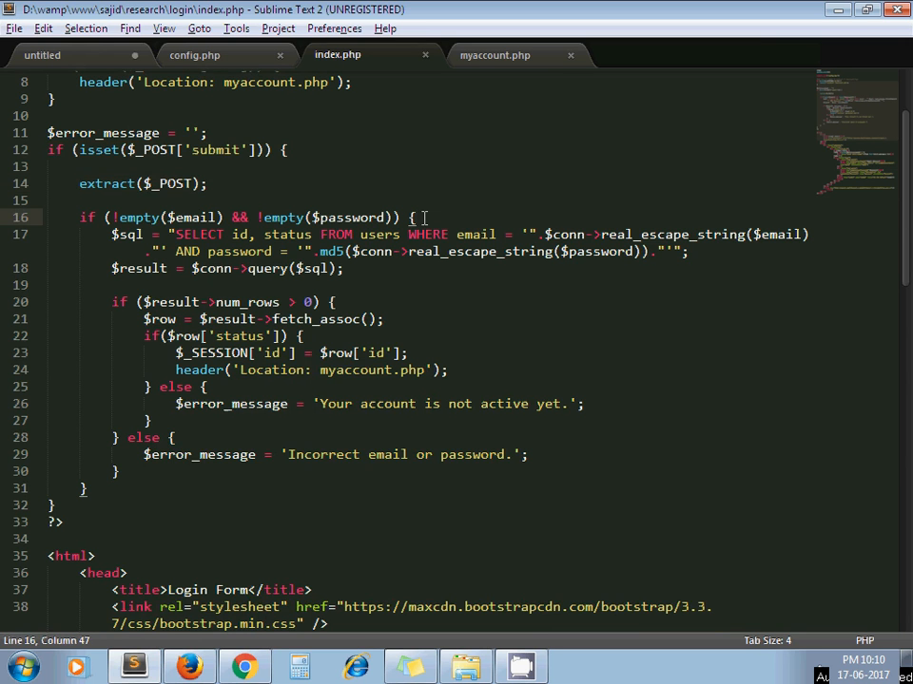
drag(81, 218, 425, 218)
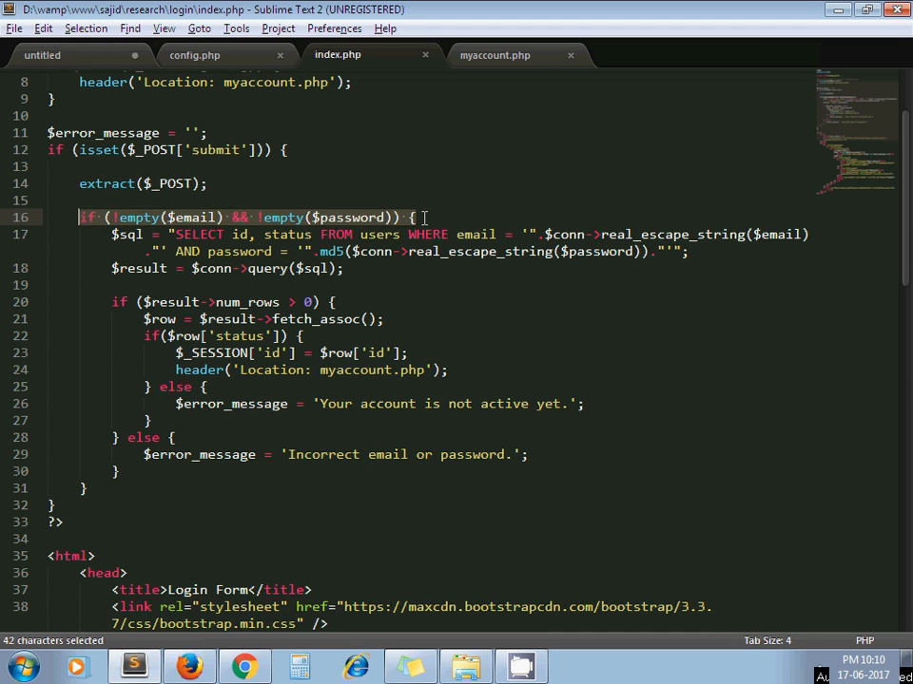
click(689, 252)
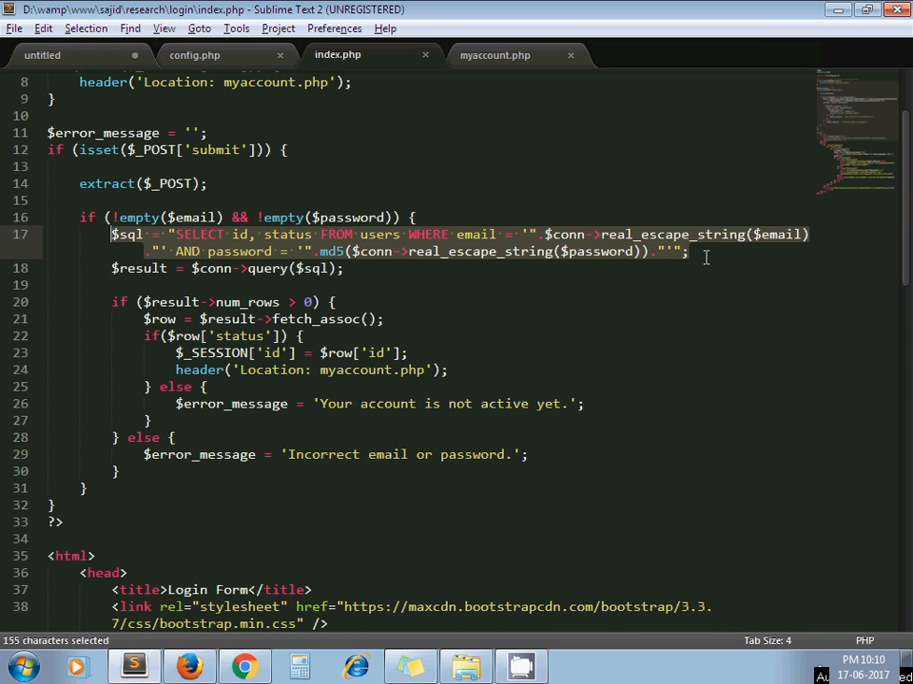
mouse_move(476, 234)
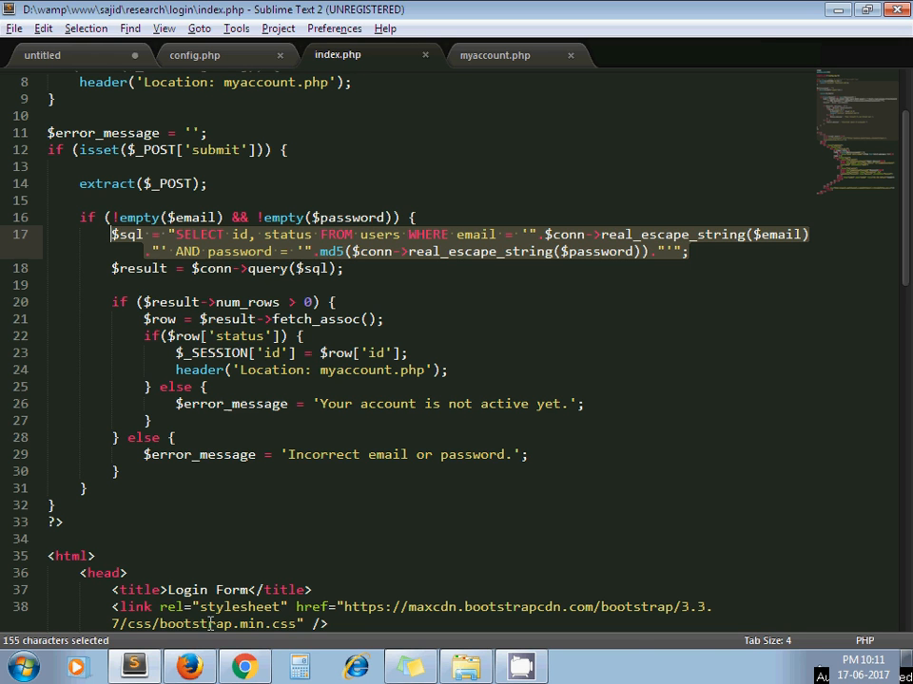
click(189, 666)
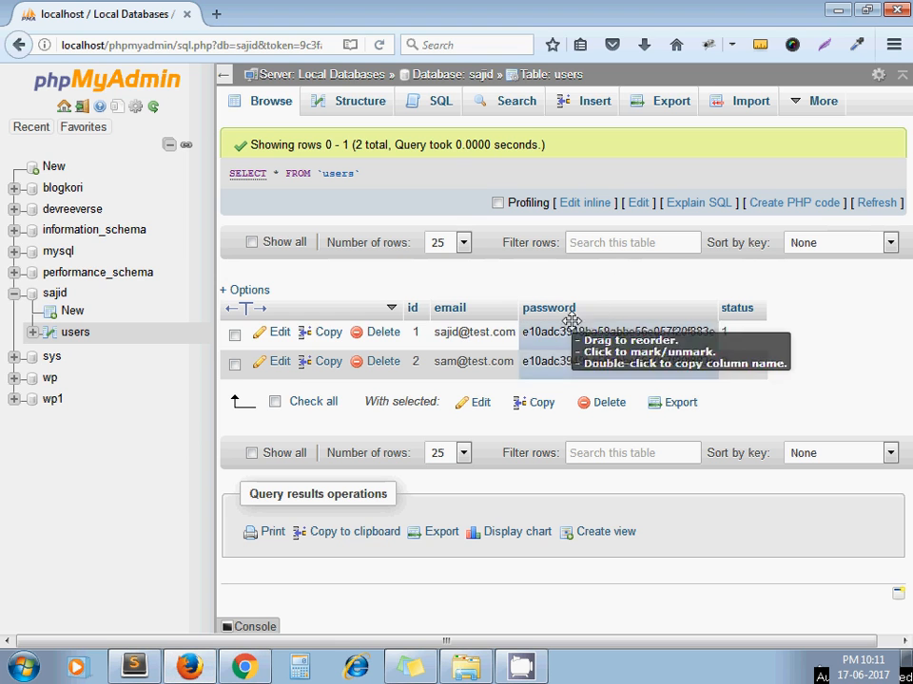
mouse_move(634, 295)
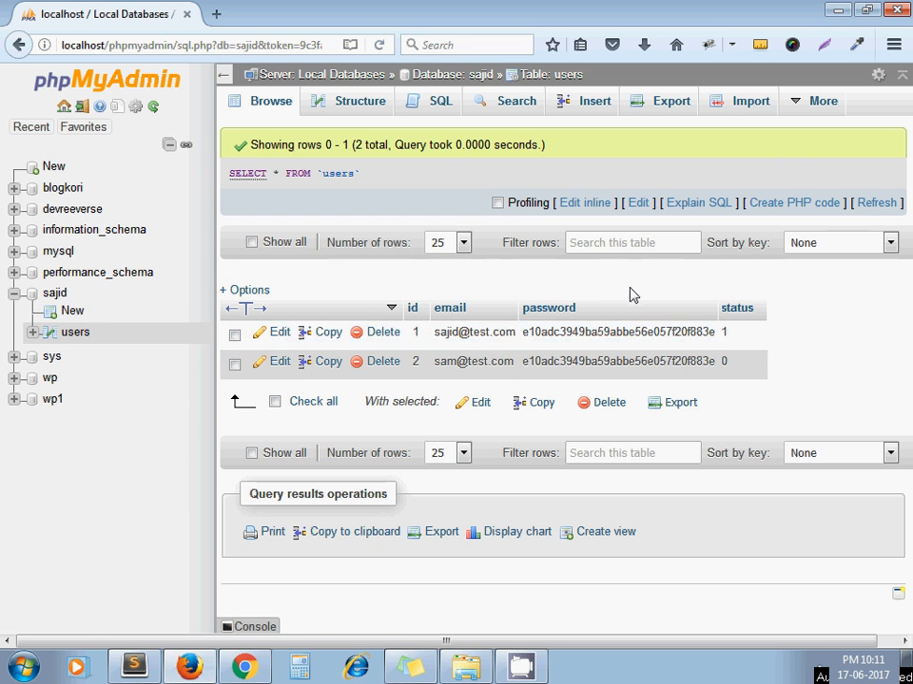
click(133, 665)
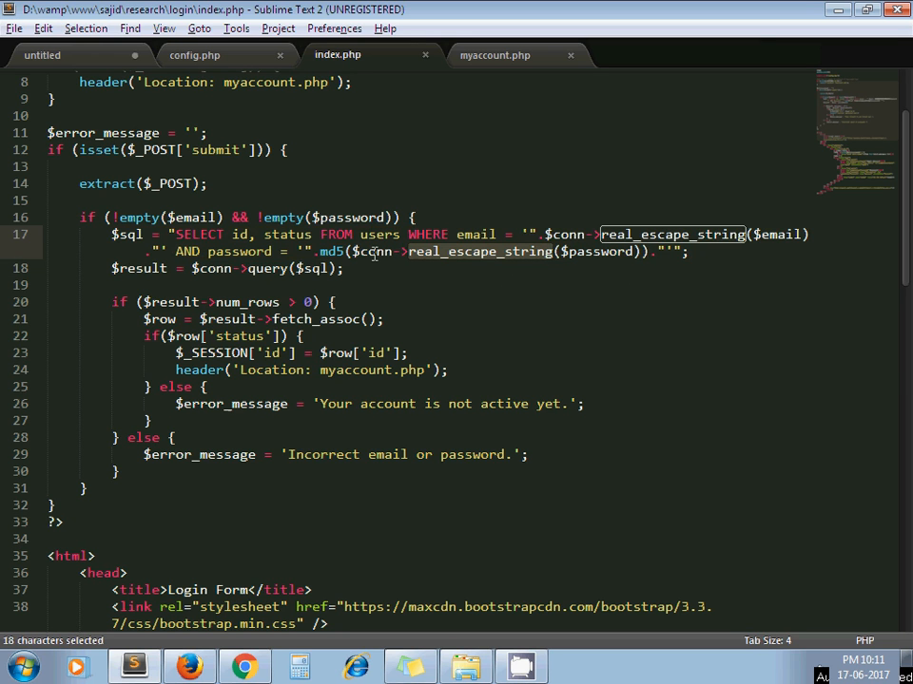
click(338, 268)
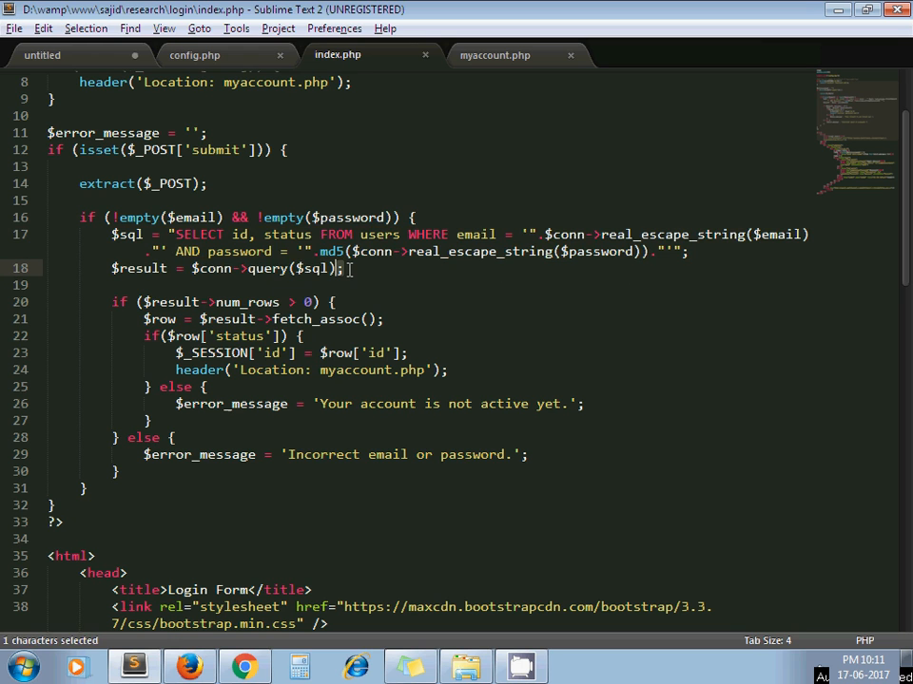
drag(338, 268, 190, 268)
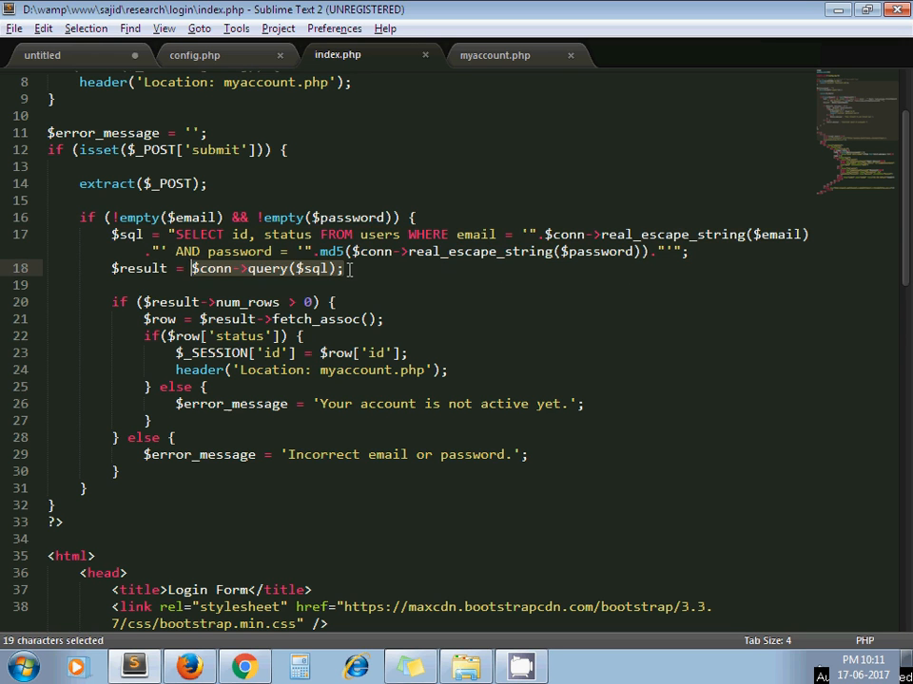
click(332, 302)
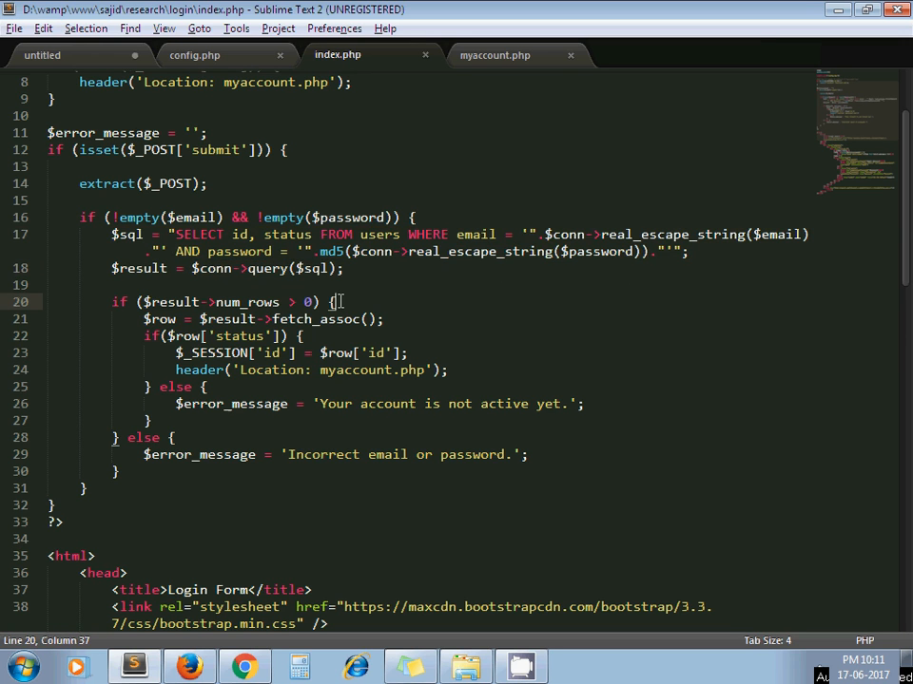
drag(333, 302, 111, 301)
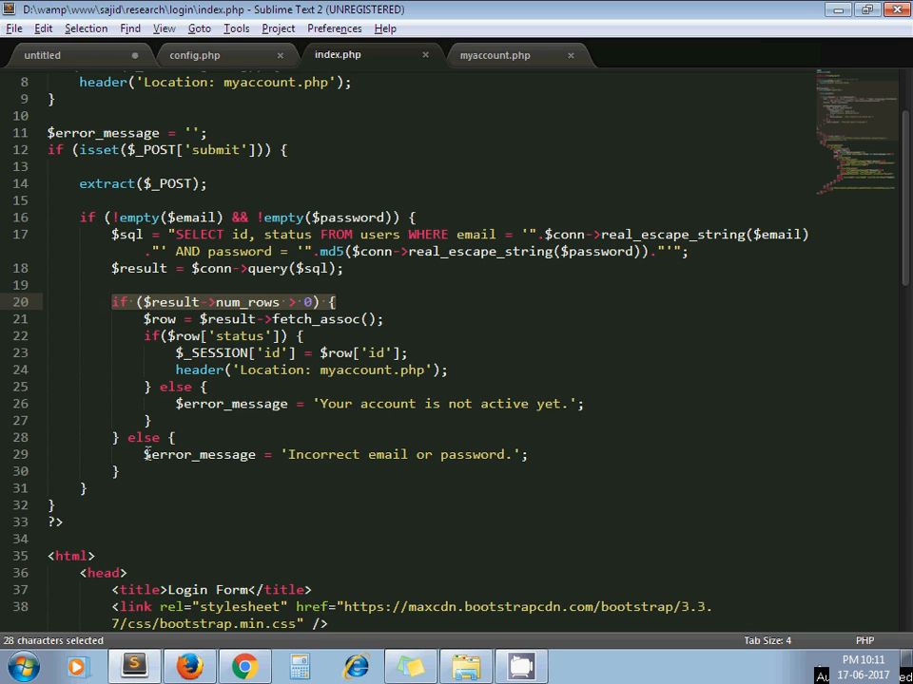
click(180, 455)
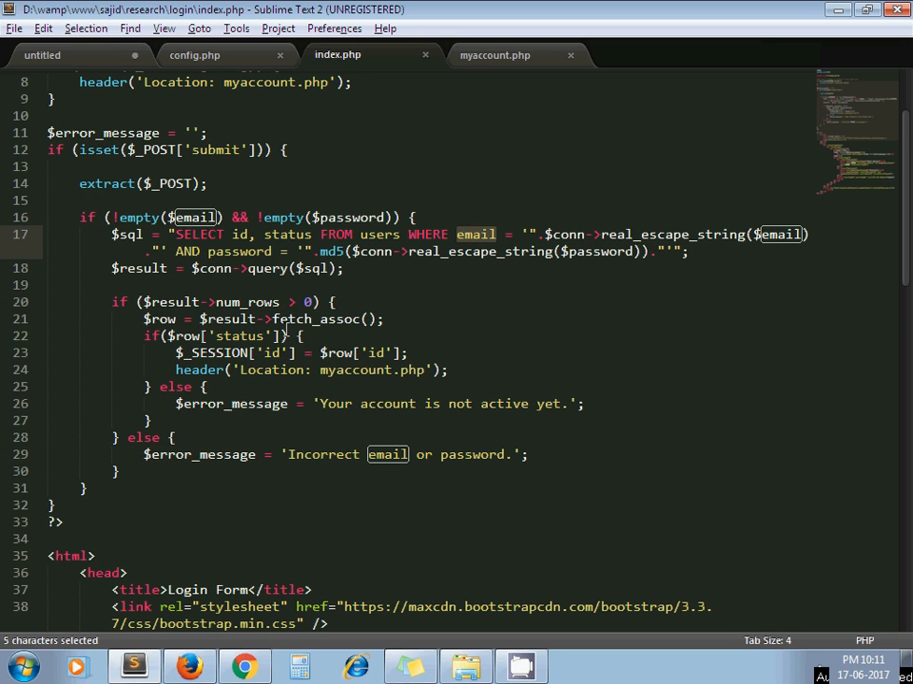
click(148, 454)
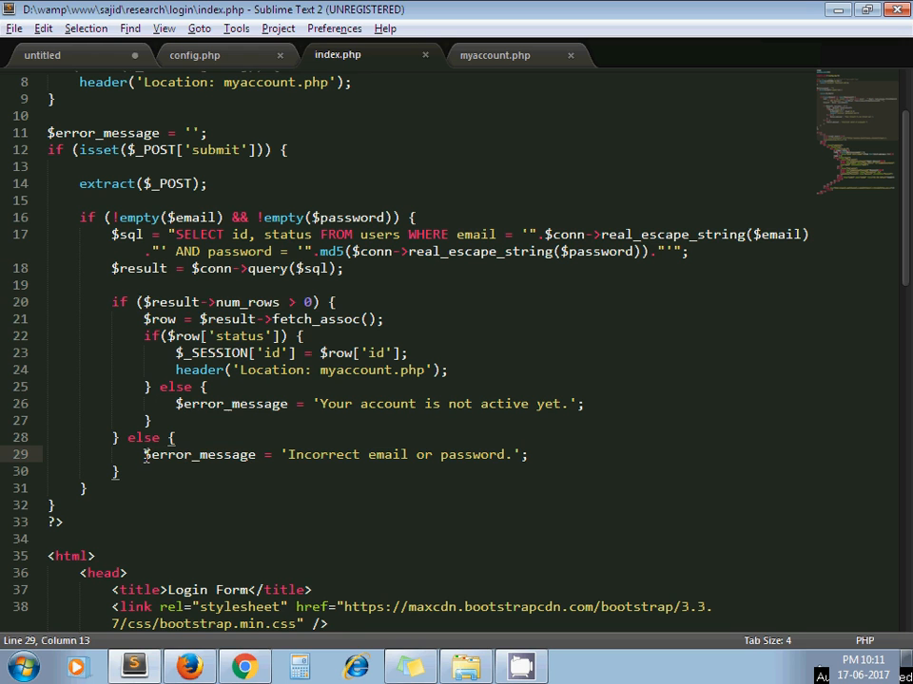
click(345, 318)
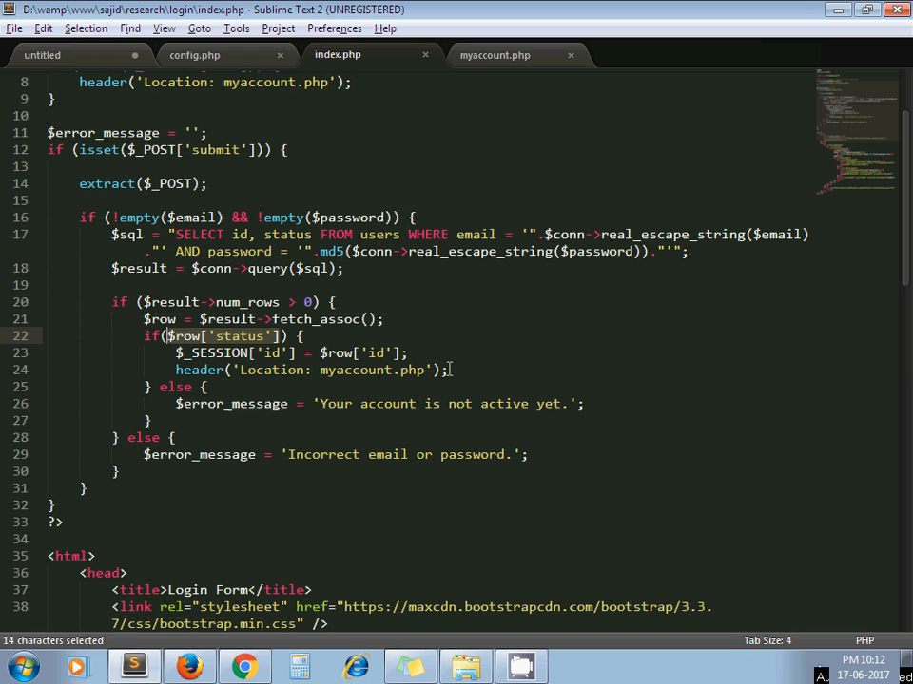
click(357, 370)
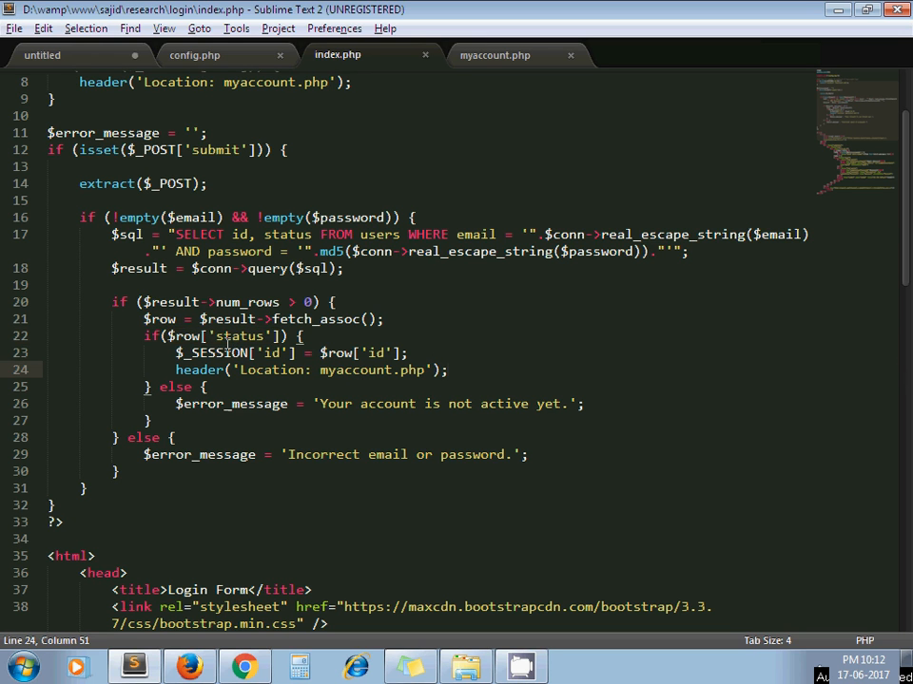
double_click(231, 403)
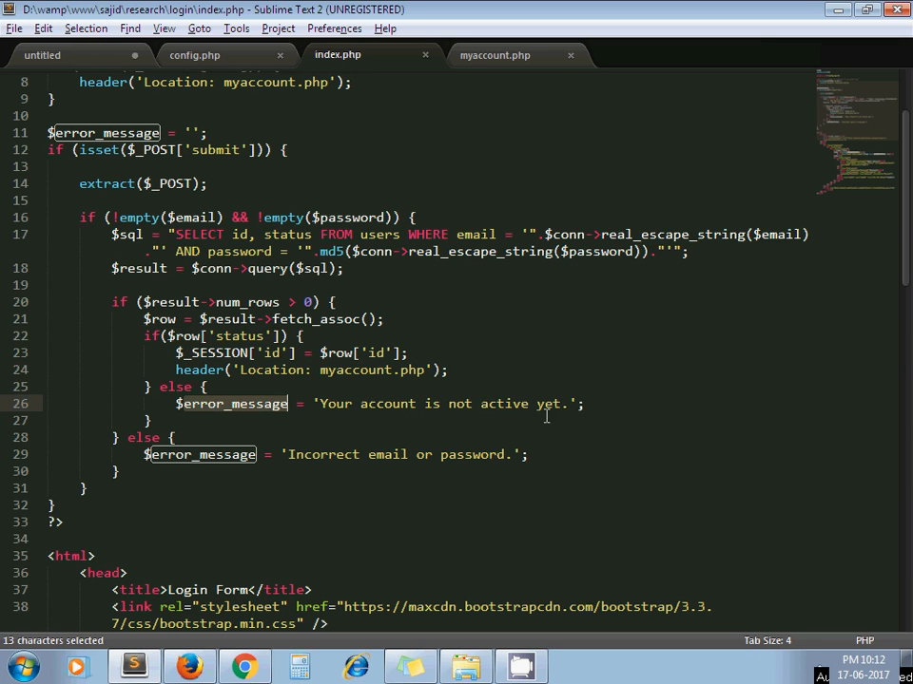
click(256, 404)
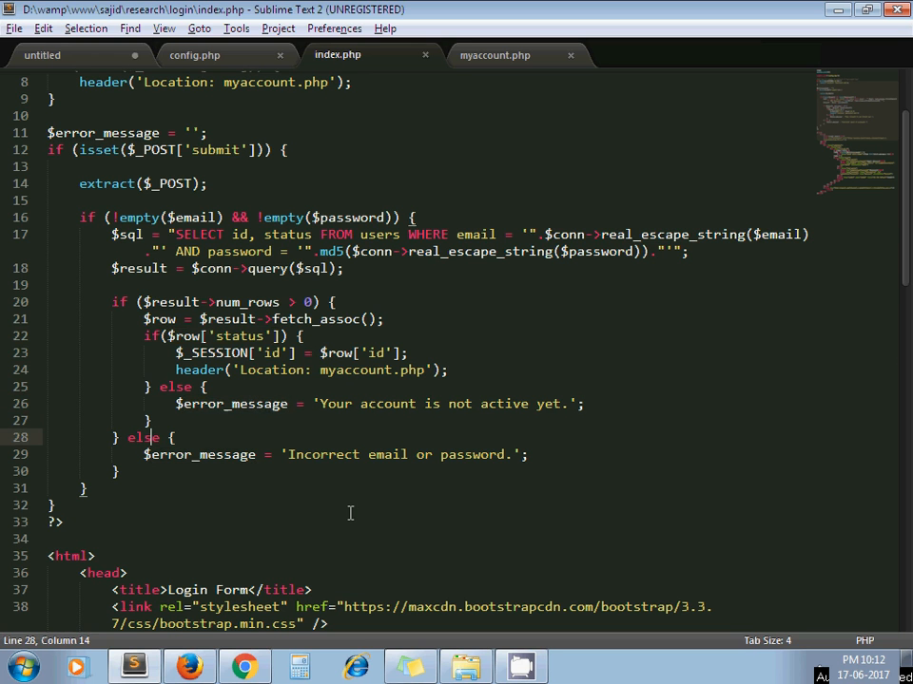
scroll(down, 3)
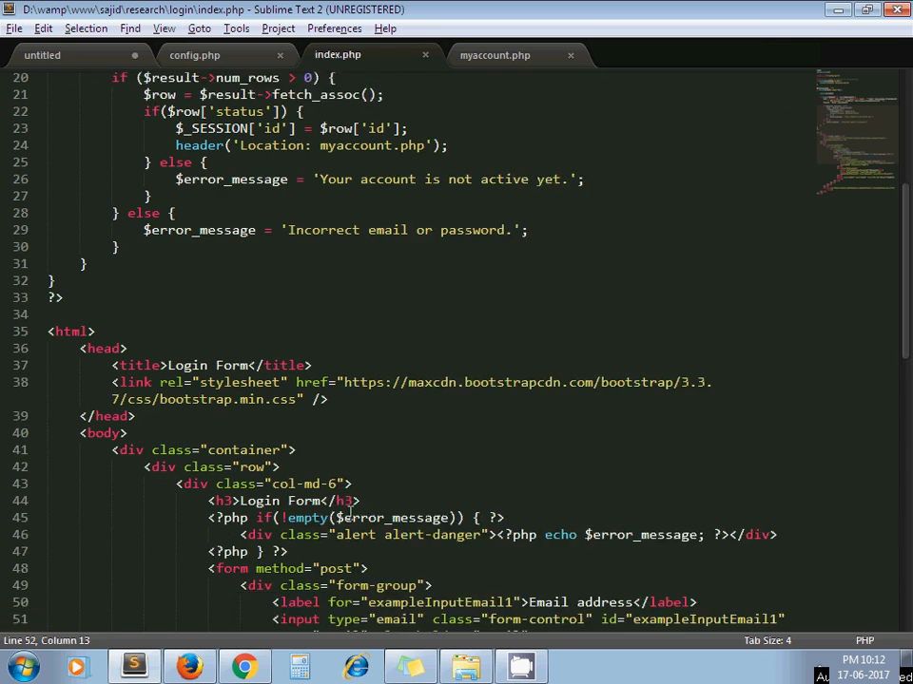
double_click(199, 199)
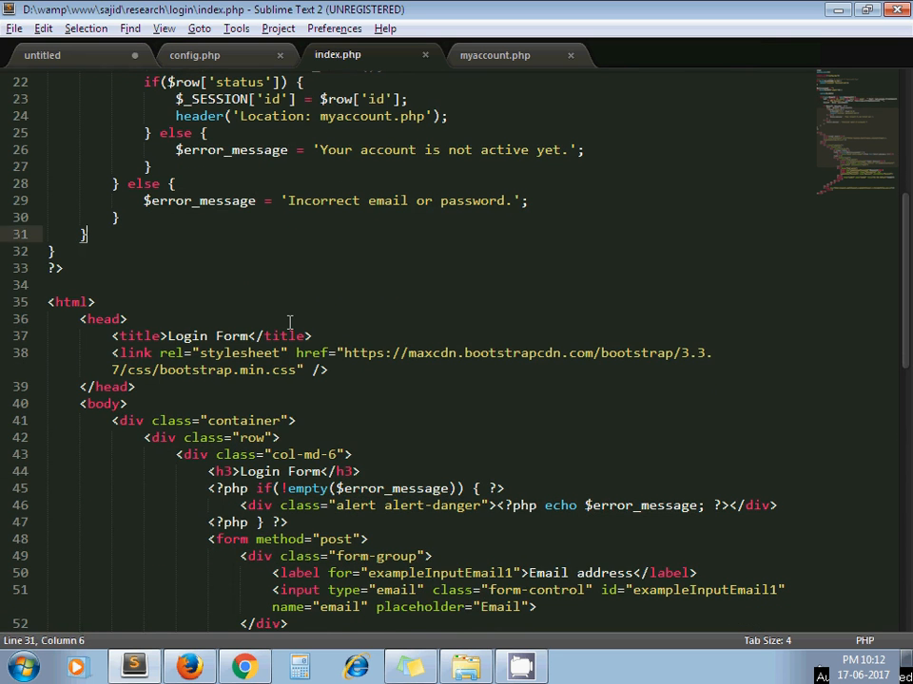
scroll(up, 3)
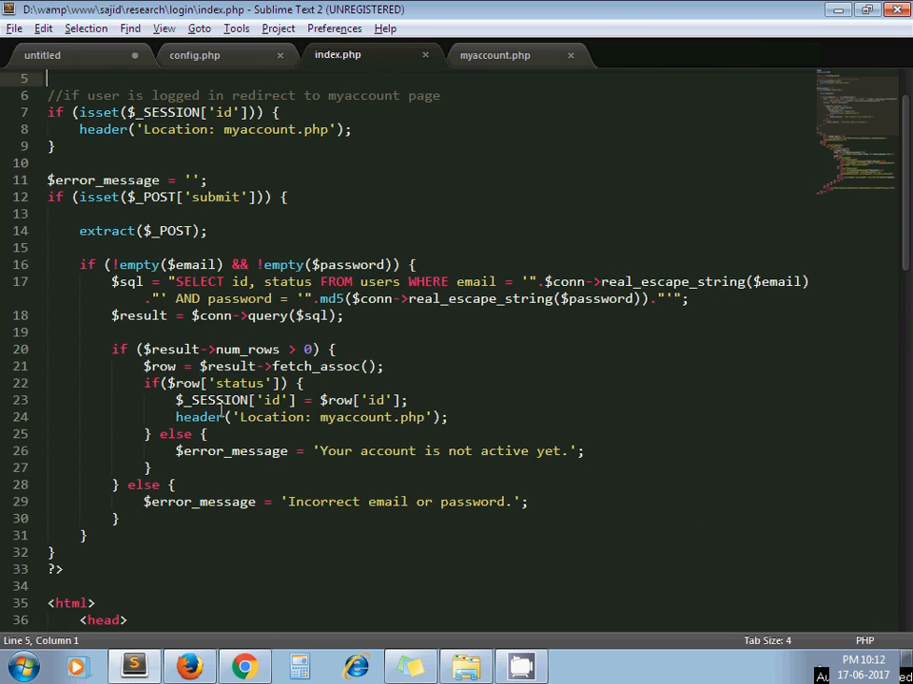
click(177, 400)
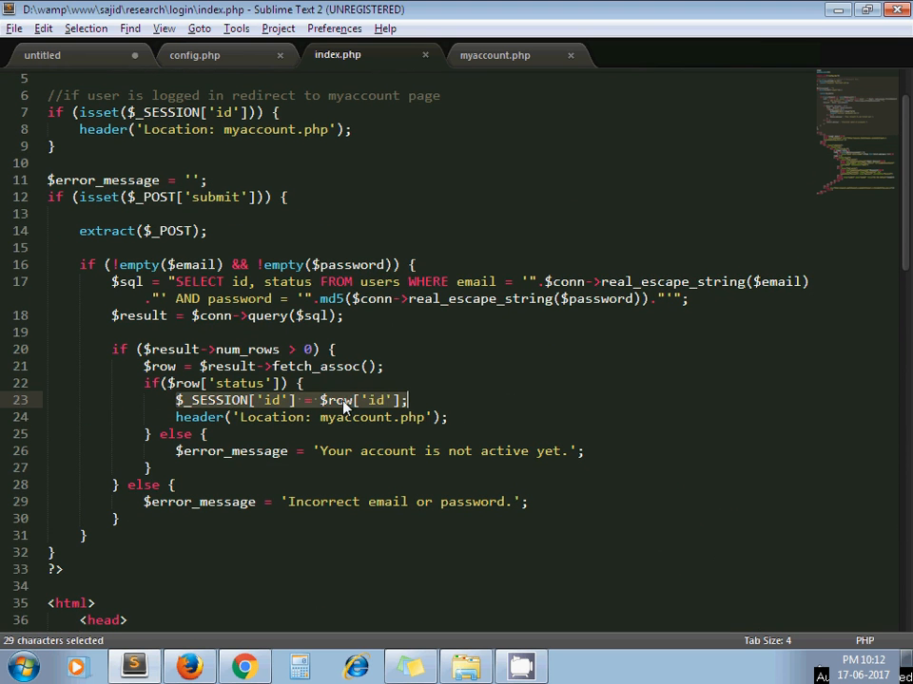
click(409, 399)
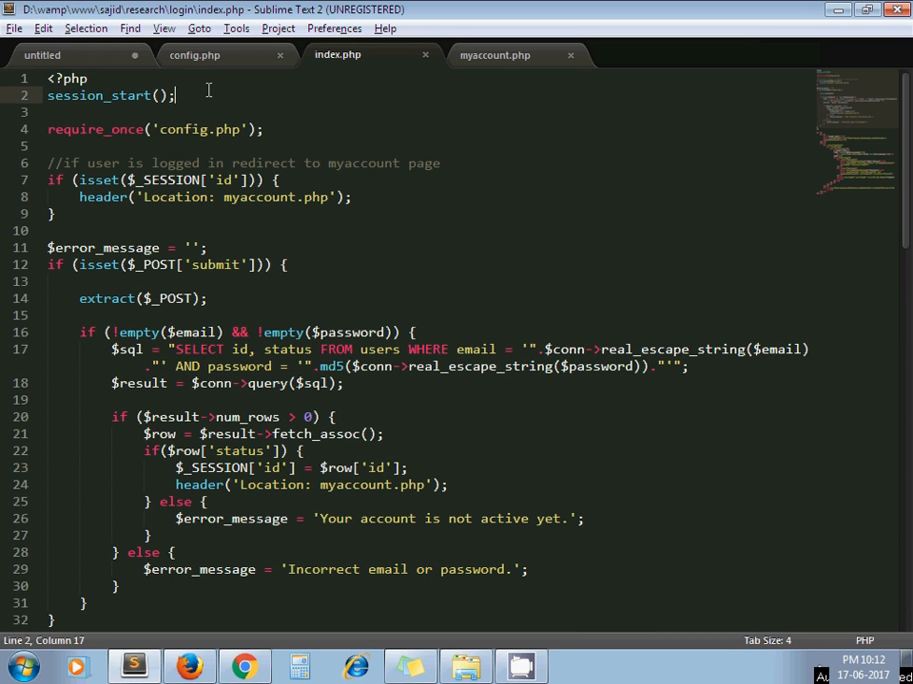
double_click(100, 95)
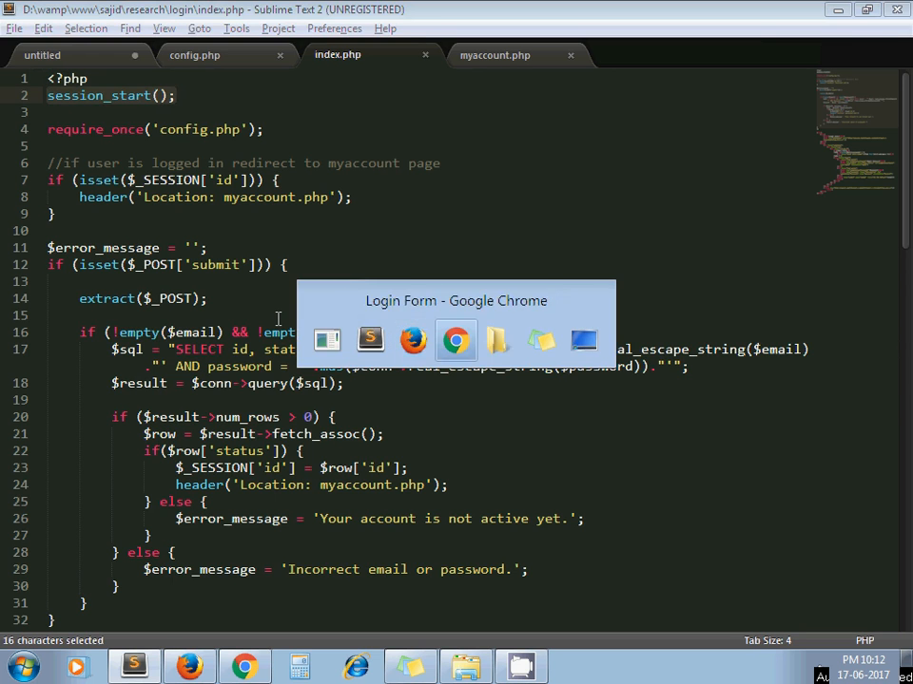
Submit the login form with wrong credentials 's@t' to trigger the error message.
click(455, 341)
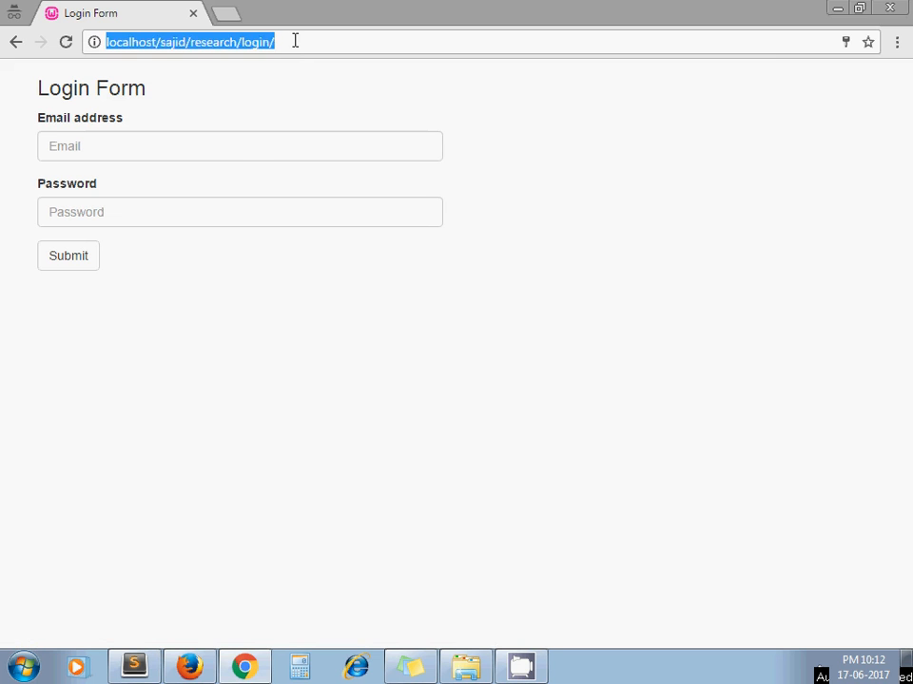
click(239, 145)
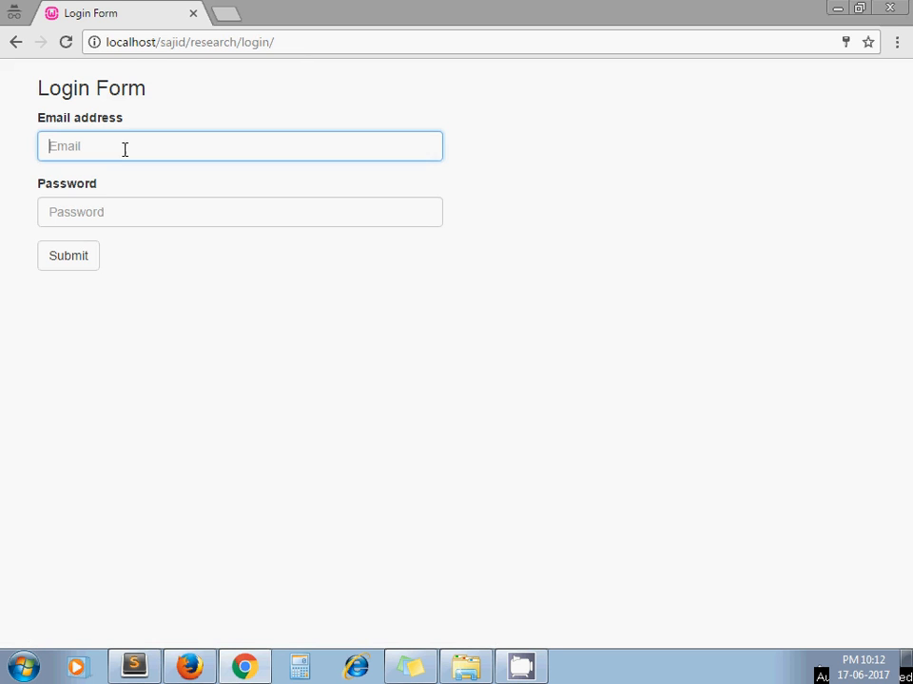
text(s@t)
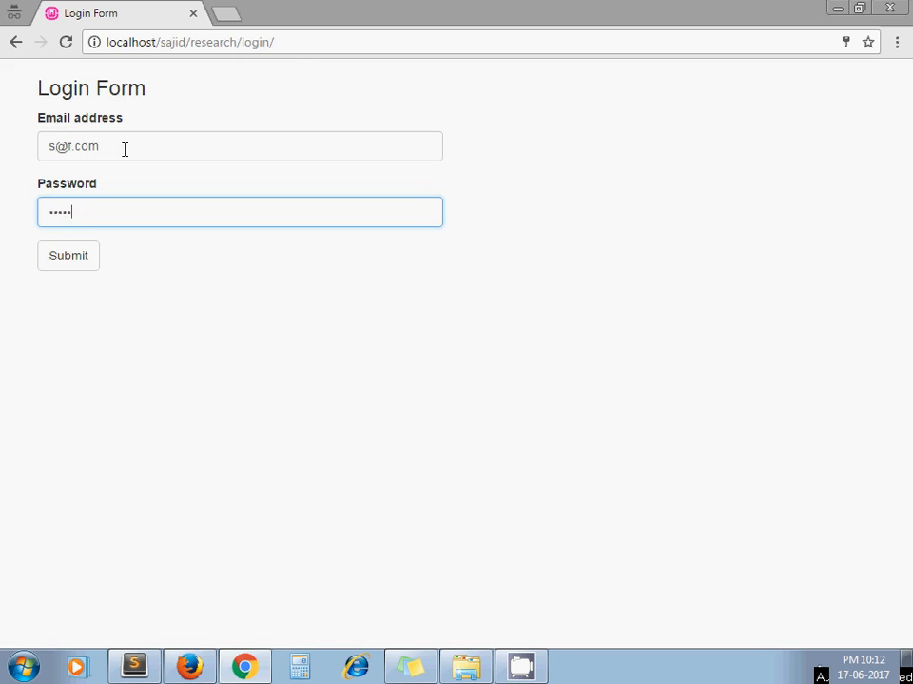
click(68, 255)
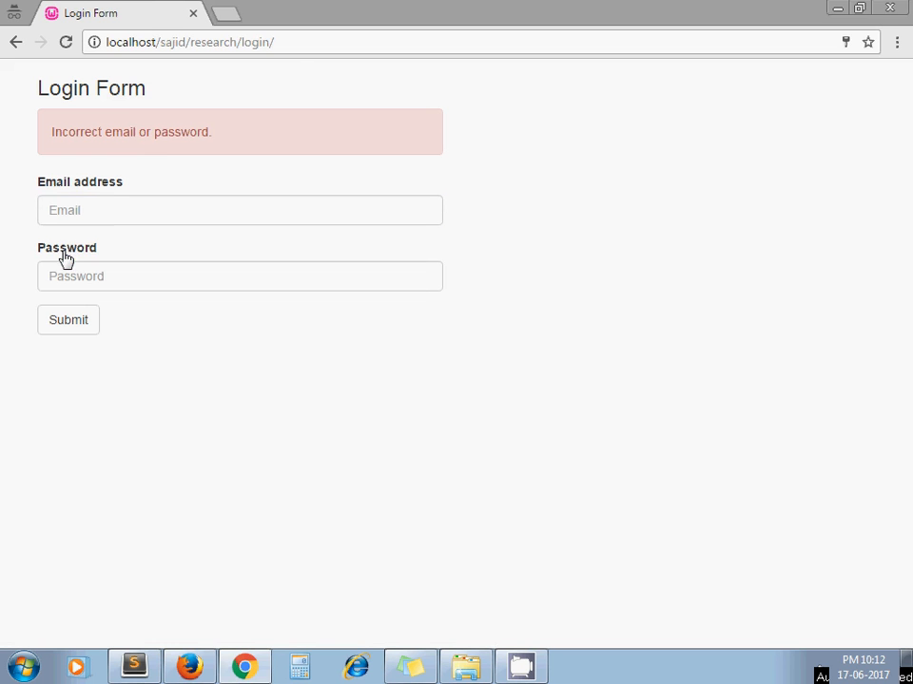
mouse_move(150, 150)
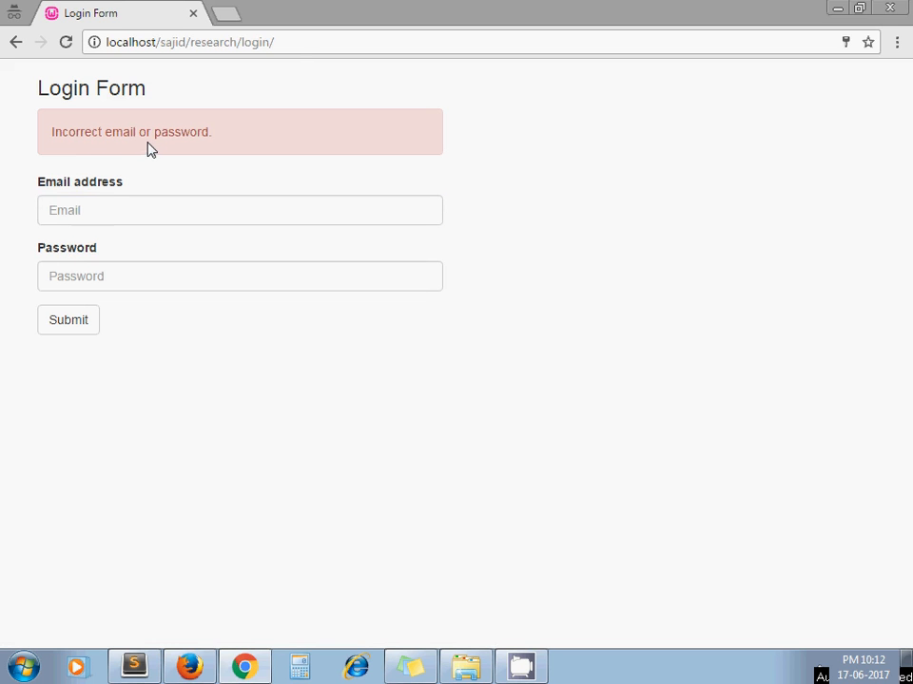
mouse_move(189, 177)
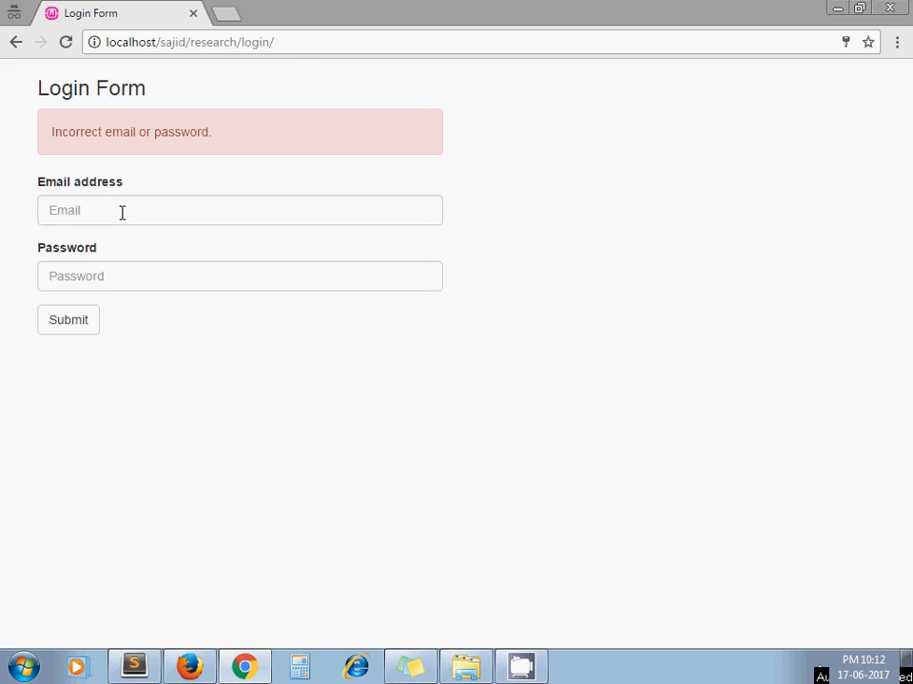
Submit the login with the saved inactive 'sam' account to get the inactive-account message.
text(sam)
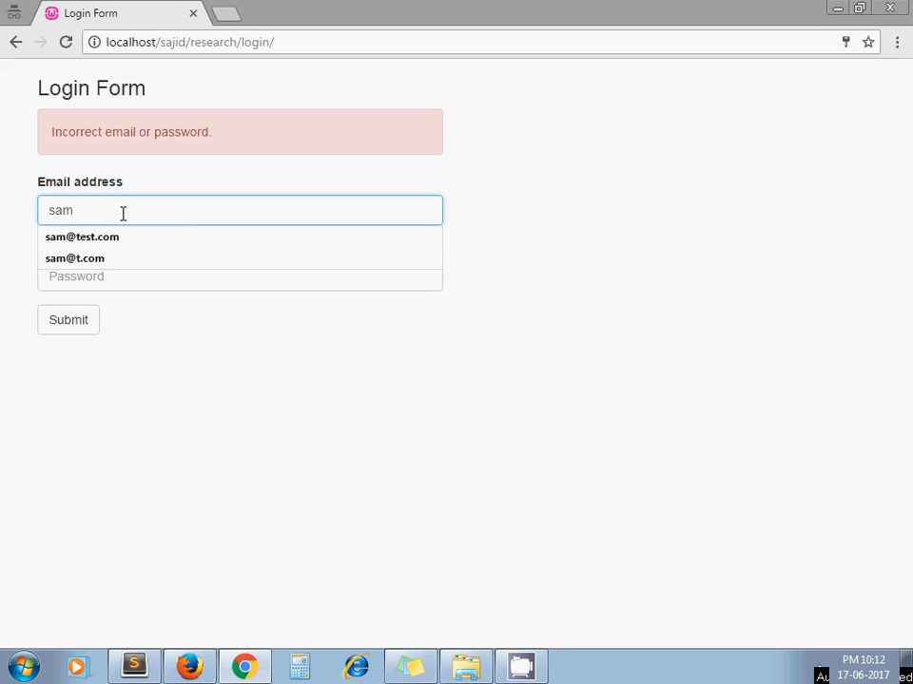
click(82, 237)
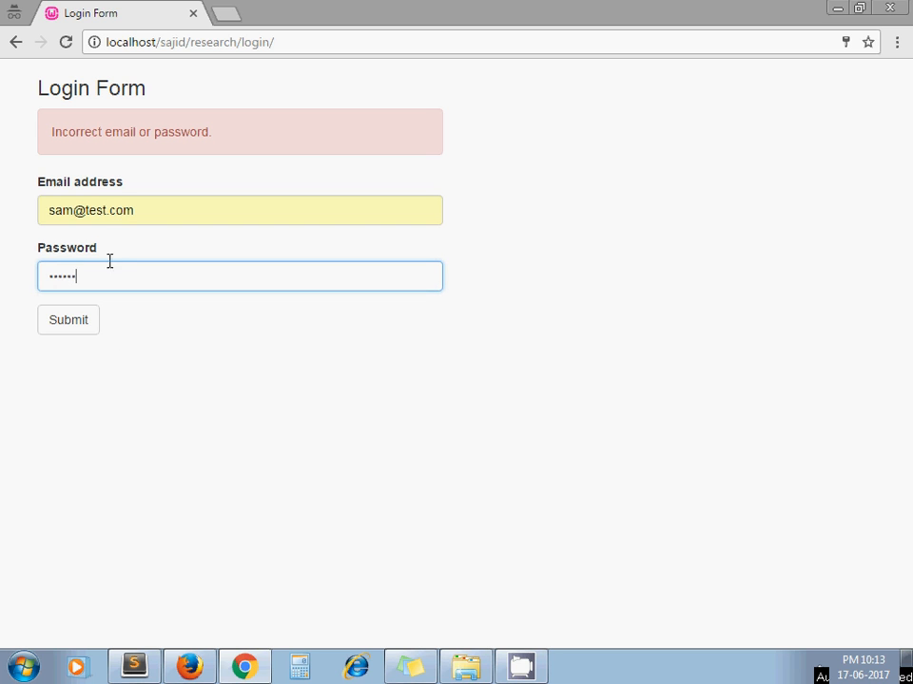
mouse_move(136, 569)
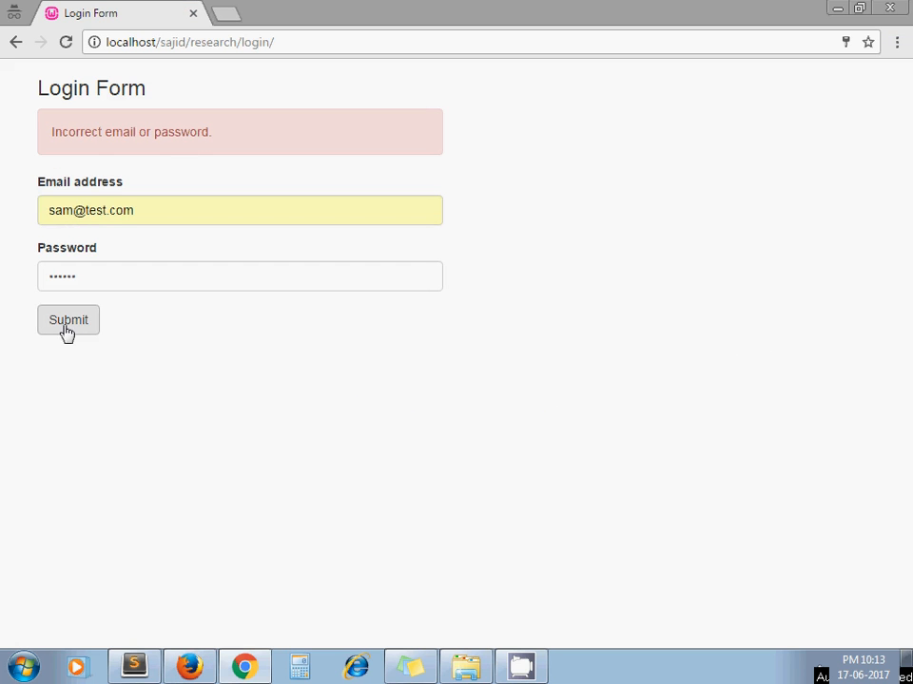
click(68, 319)
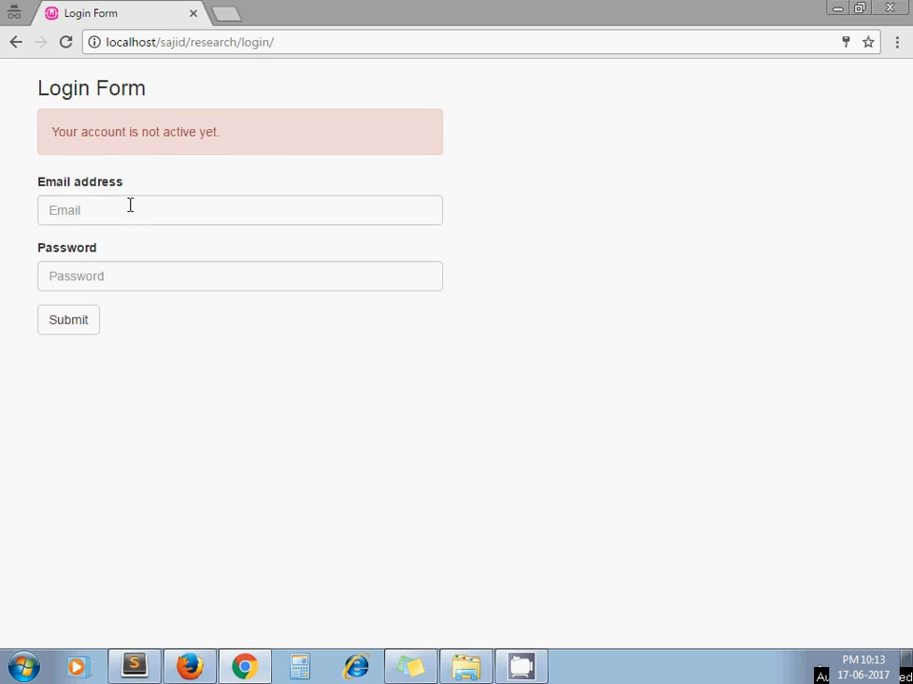
text(sajid)
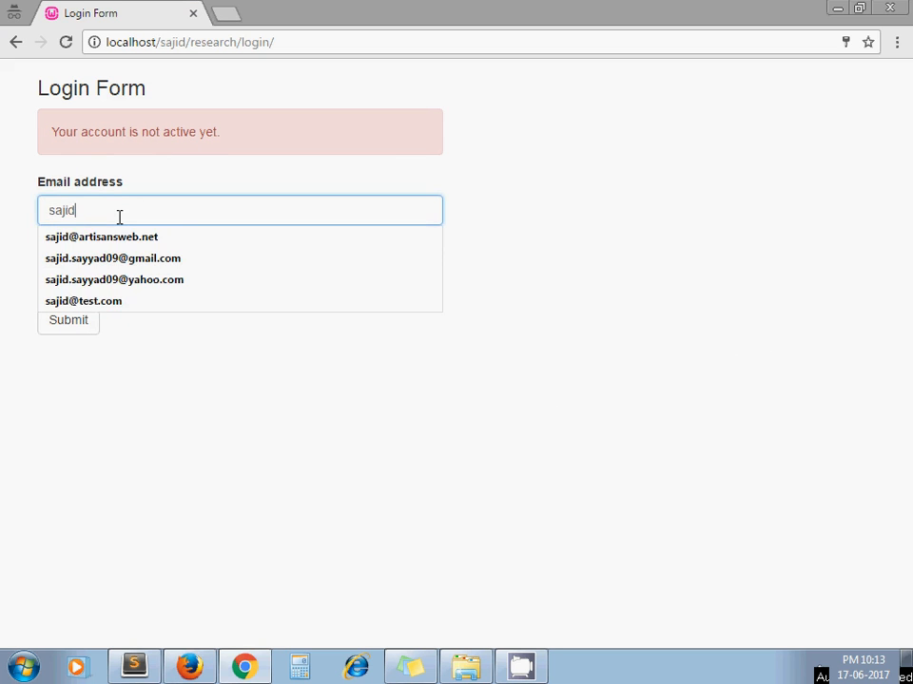
click(83, 300)
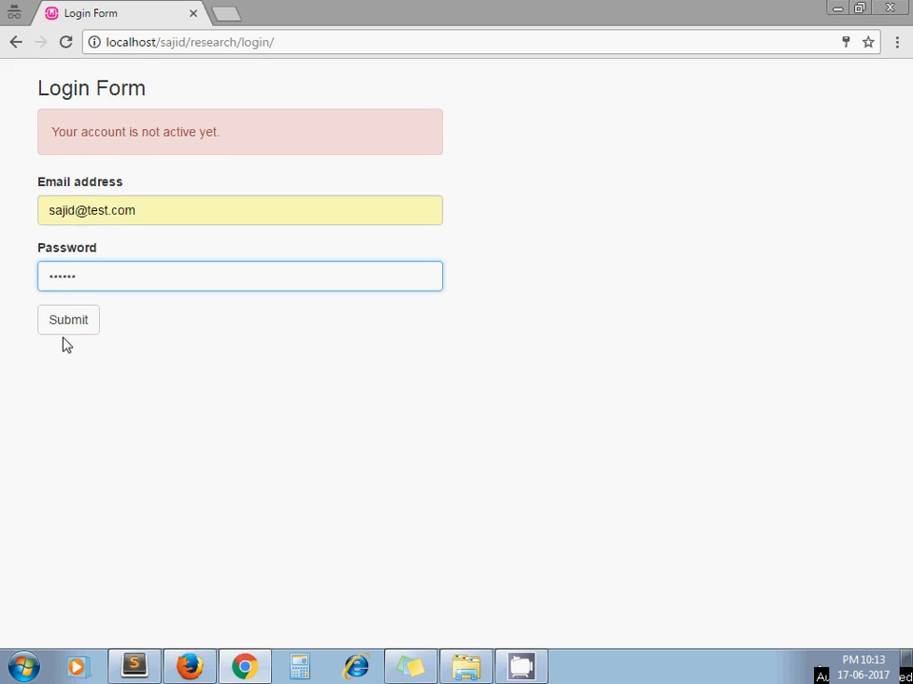
click(67, 320)
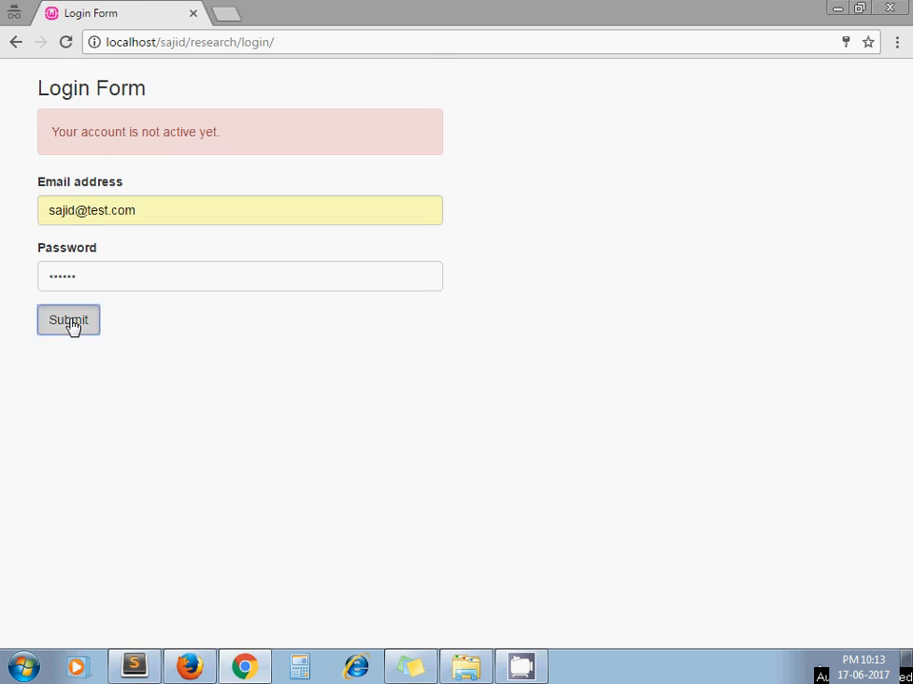
click(67, 321)
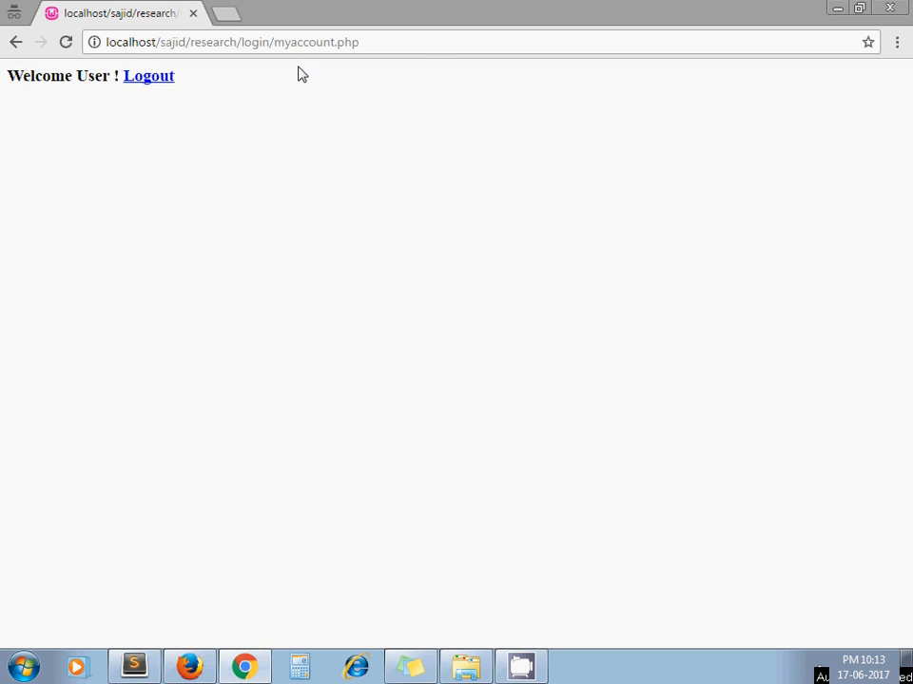
mouse_move(173, 131)
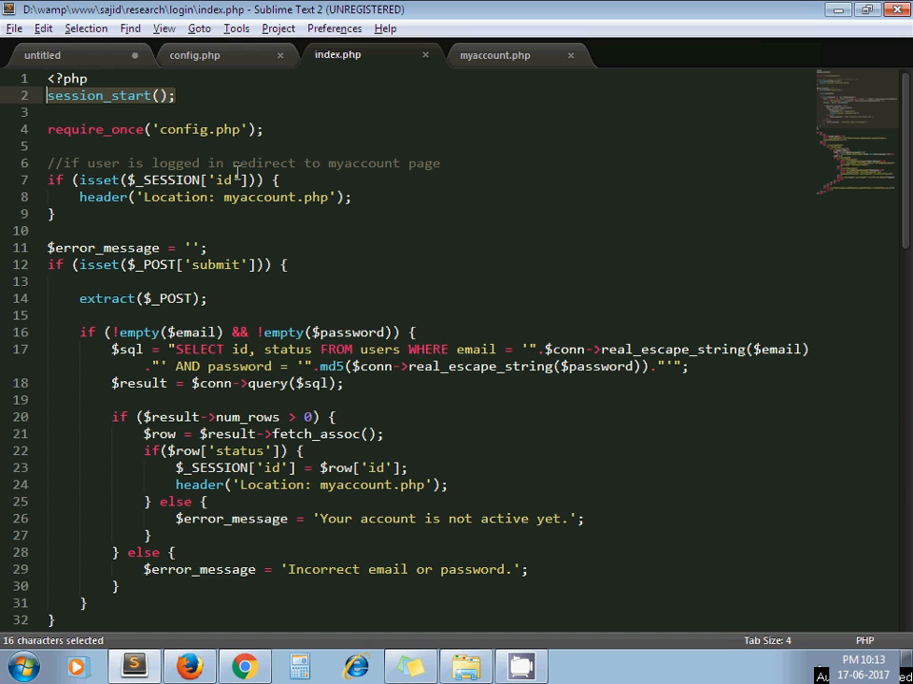
click(127, 230)
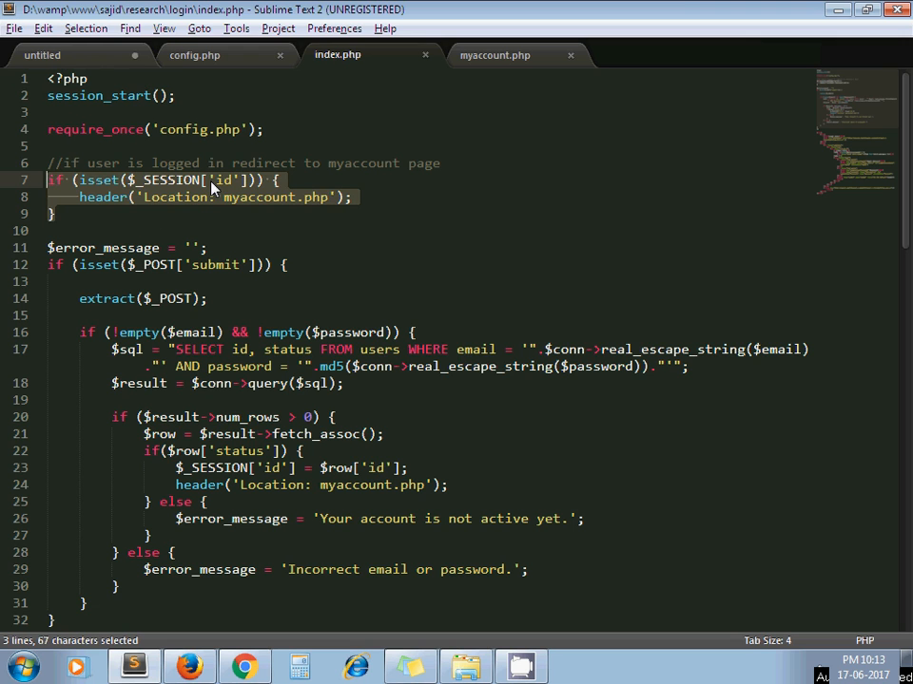
mouse_move(371, 216)
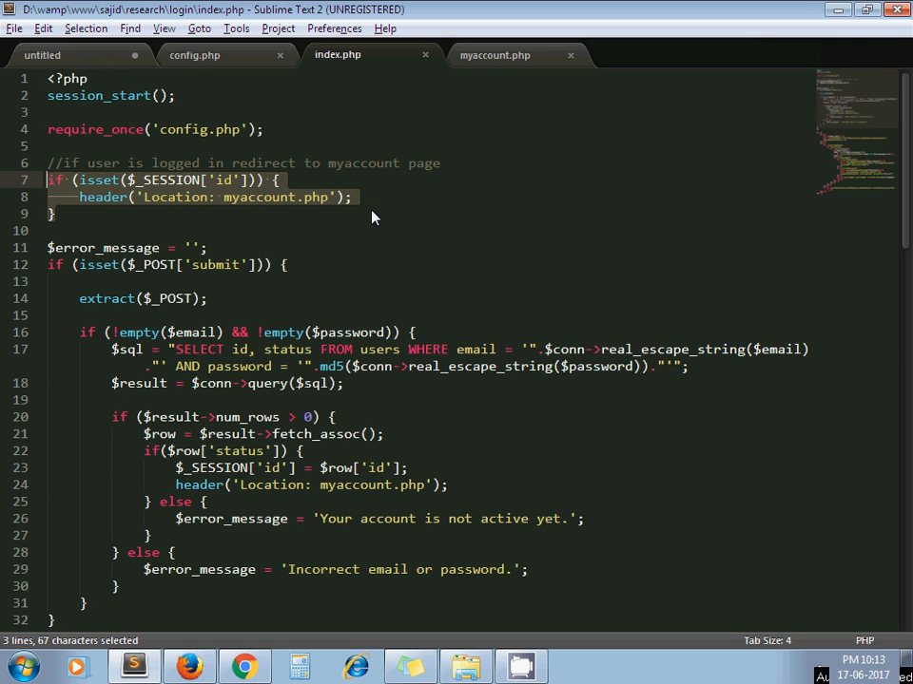
click(266, 230)
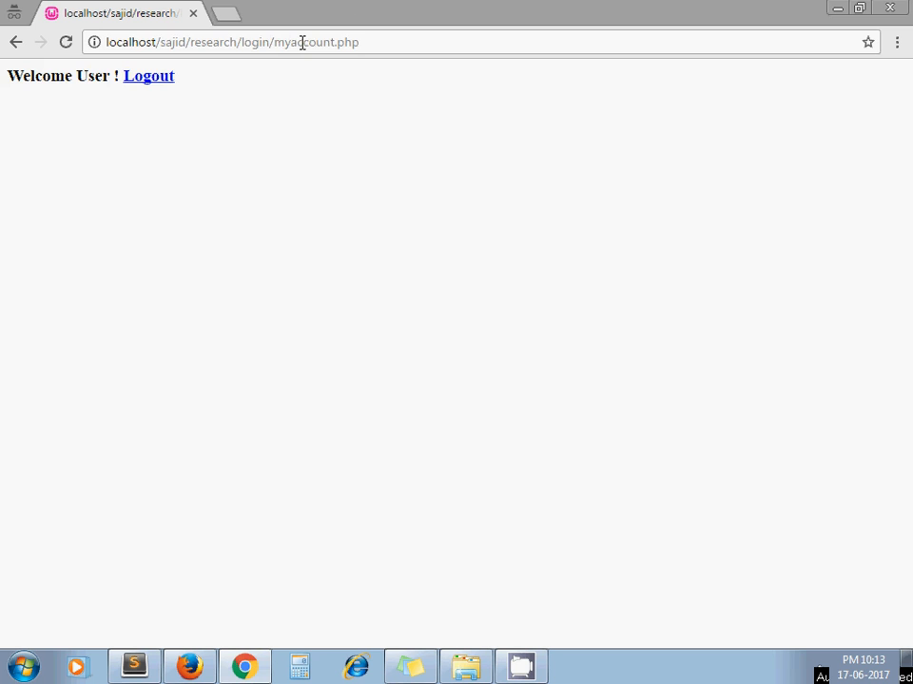
click(305, 41)
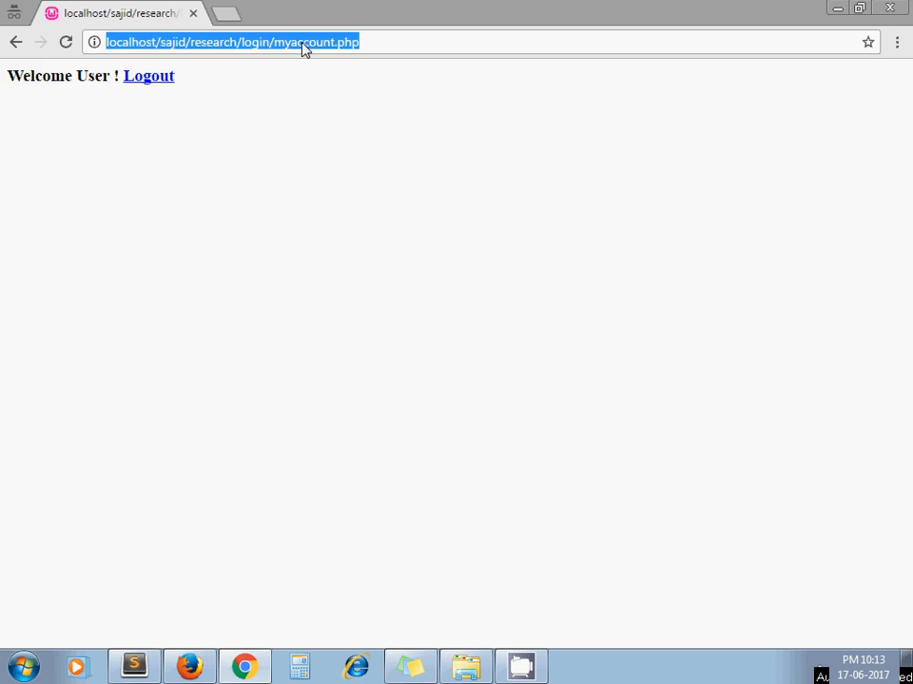
click(304, 41)
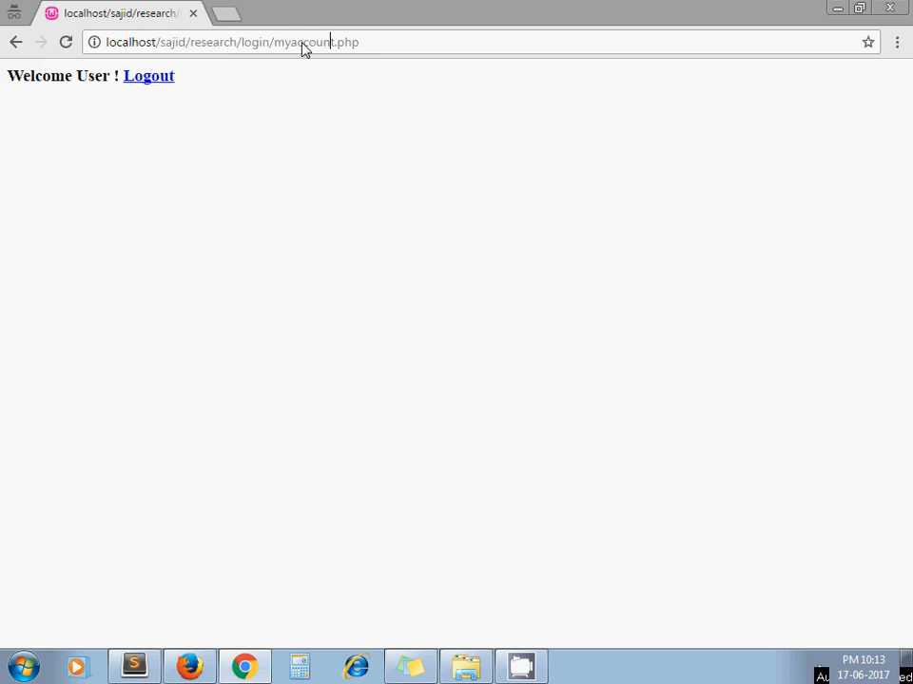
double_click(304, 42)
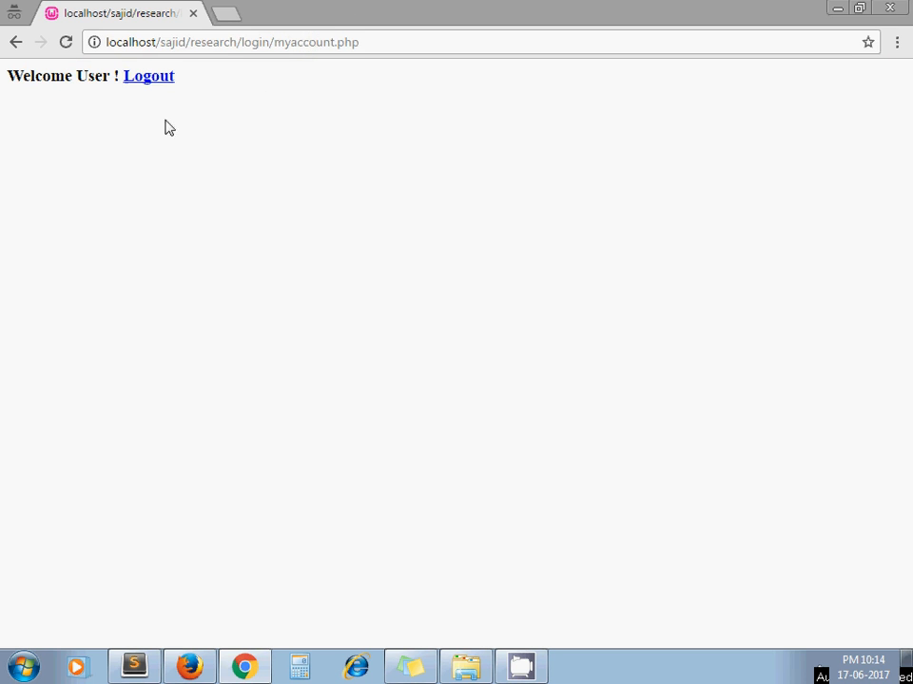
click(133, 665)
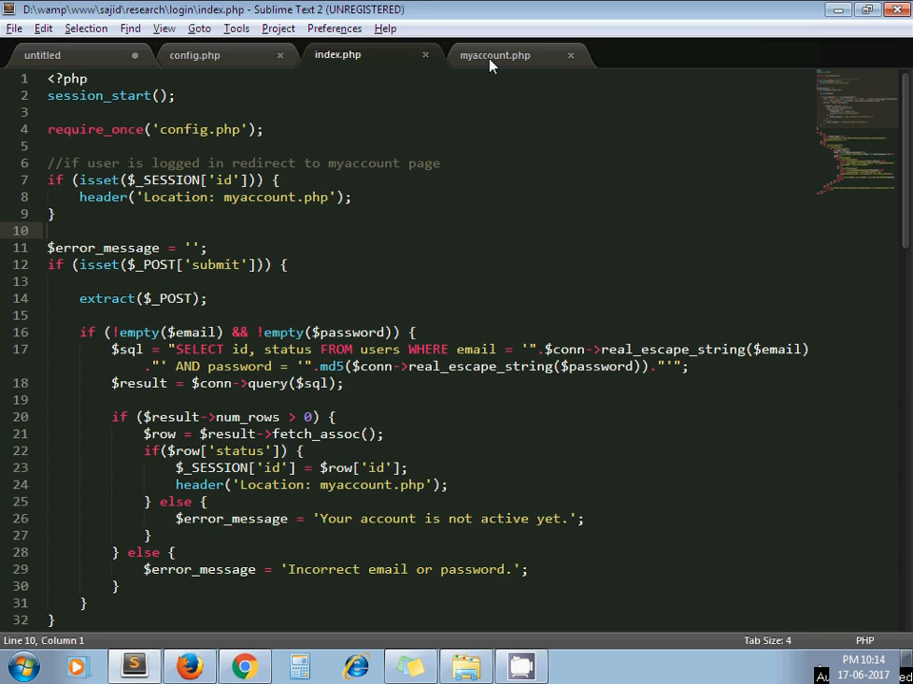
Review myaccount.php's redirect-to-login branch and highlight its logout-handling block.
click(494, 54)
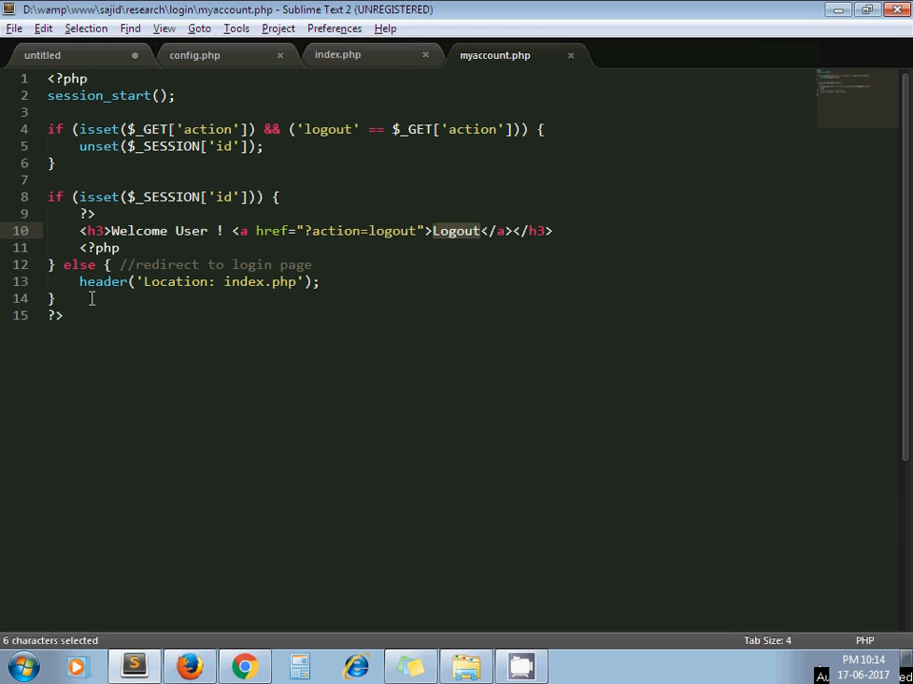
click(321, 281)
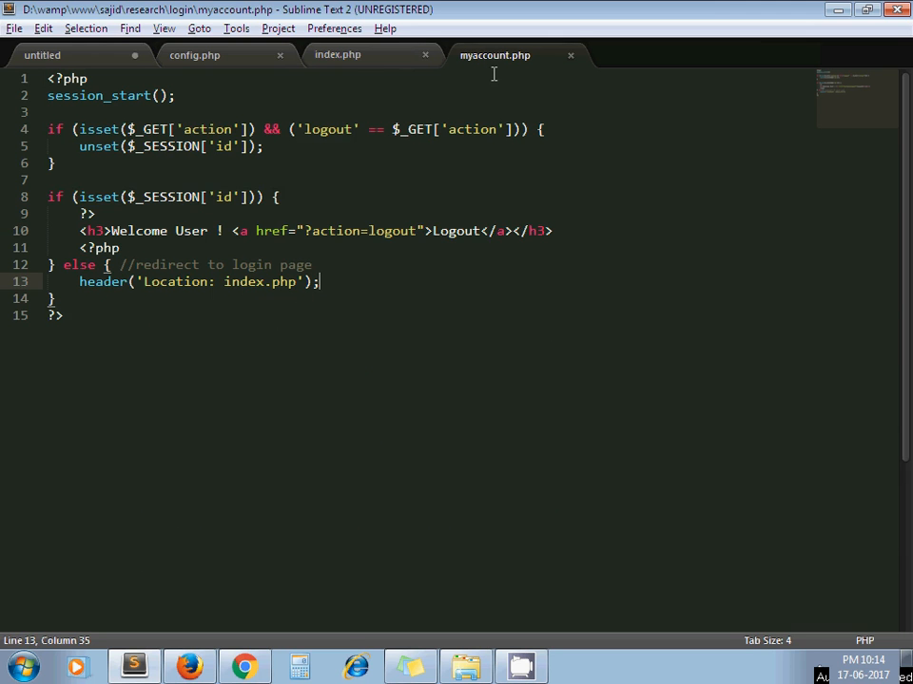
mouse_move(494, 55)
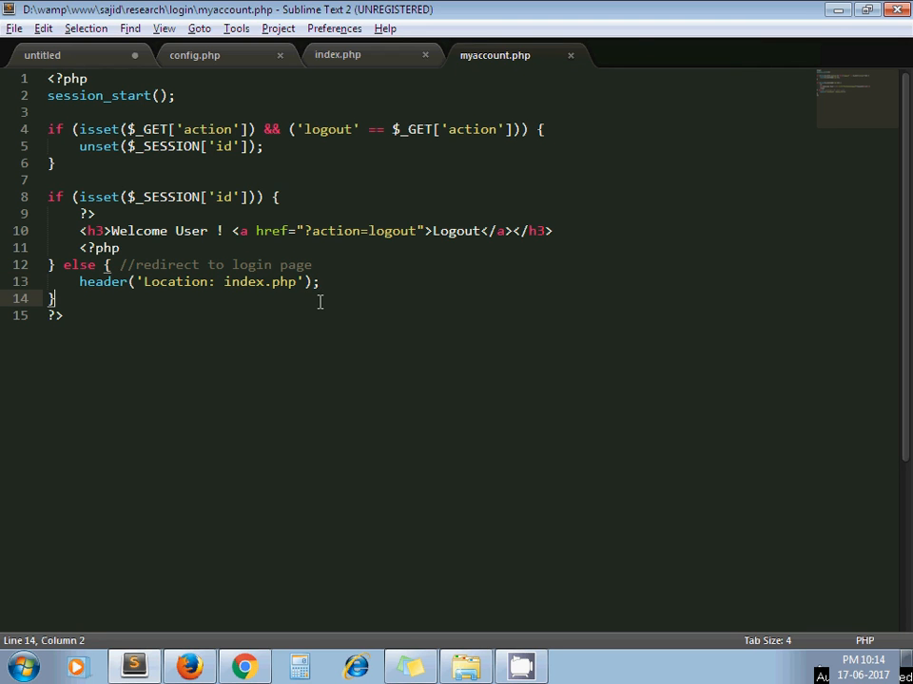
click(321, 281)
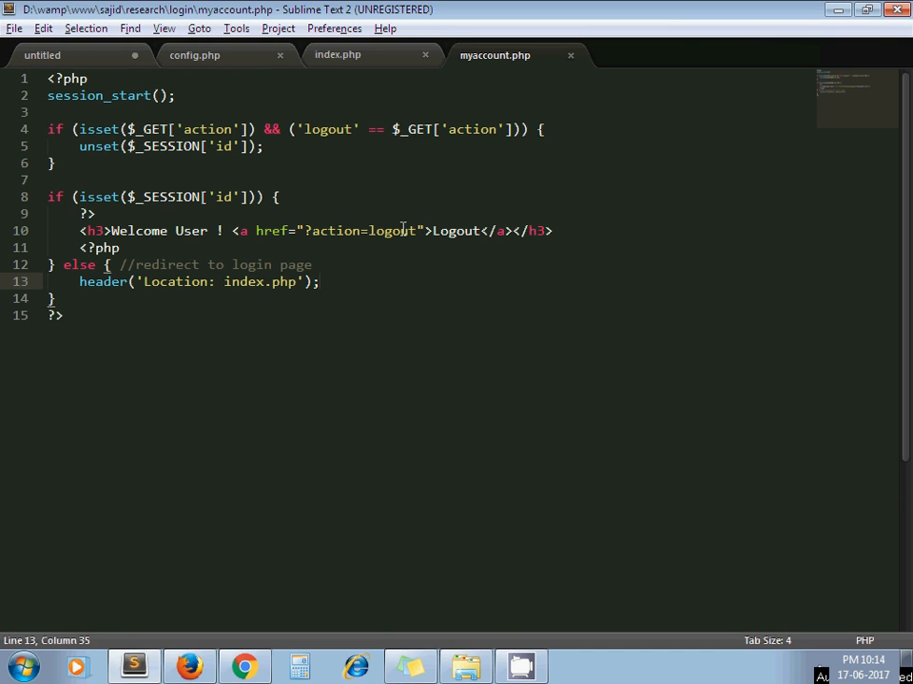
click(244, 666)
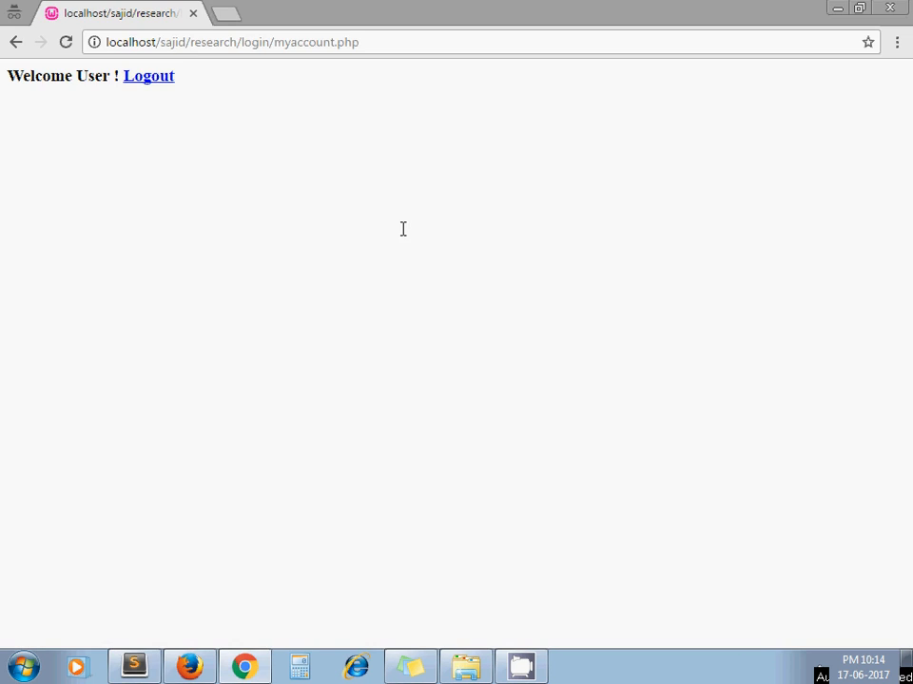
mouse_move(147, 76)
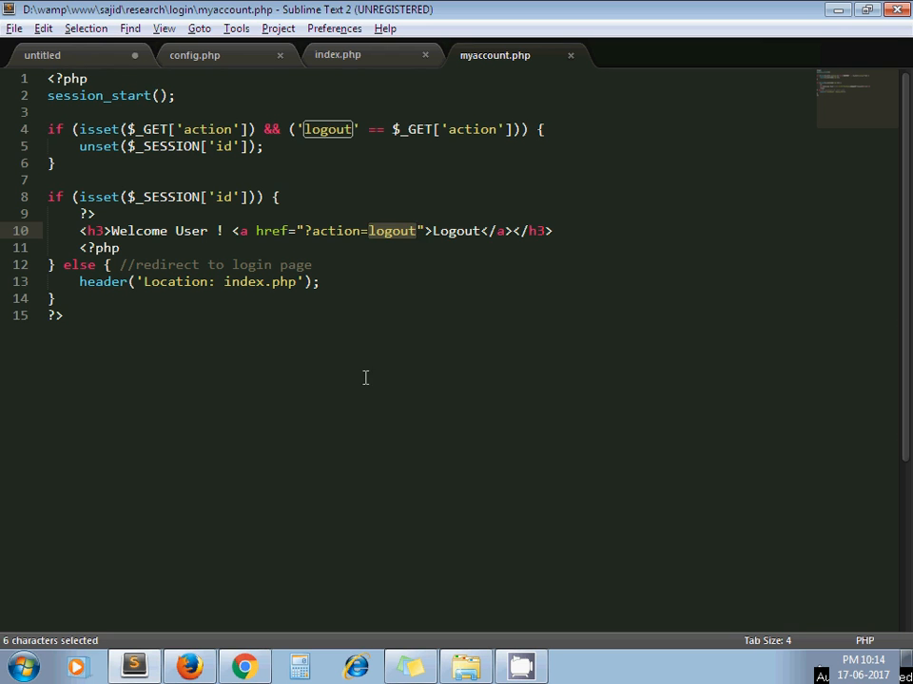
click(55, 162)
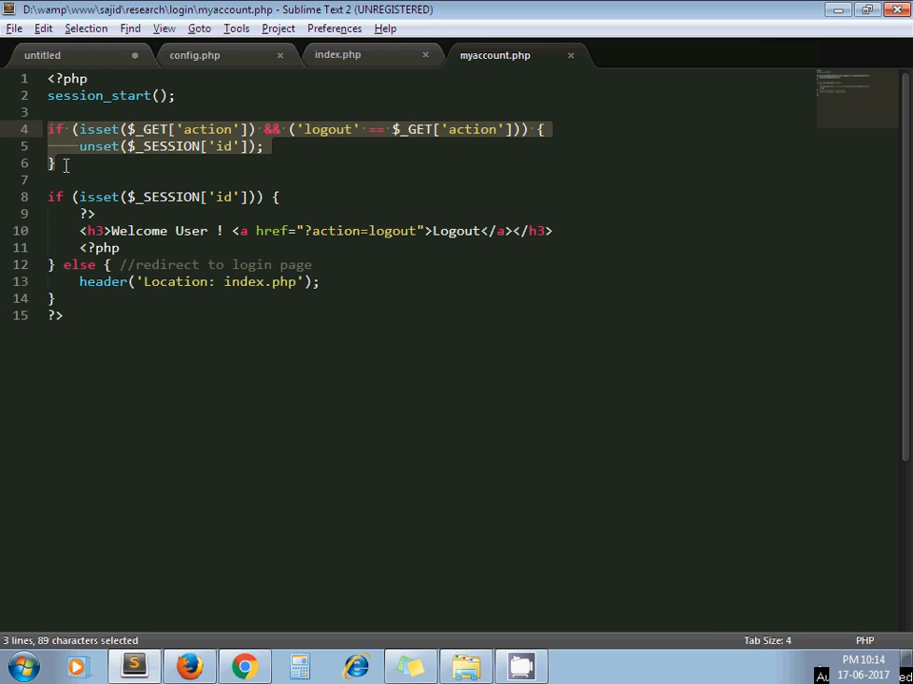
mouse_move(379, 153)
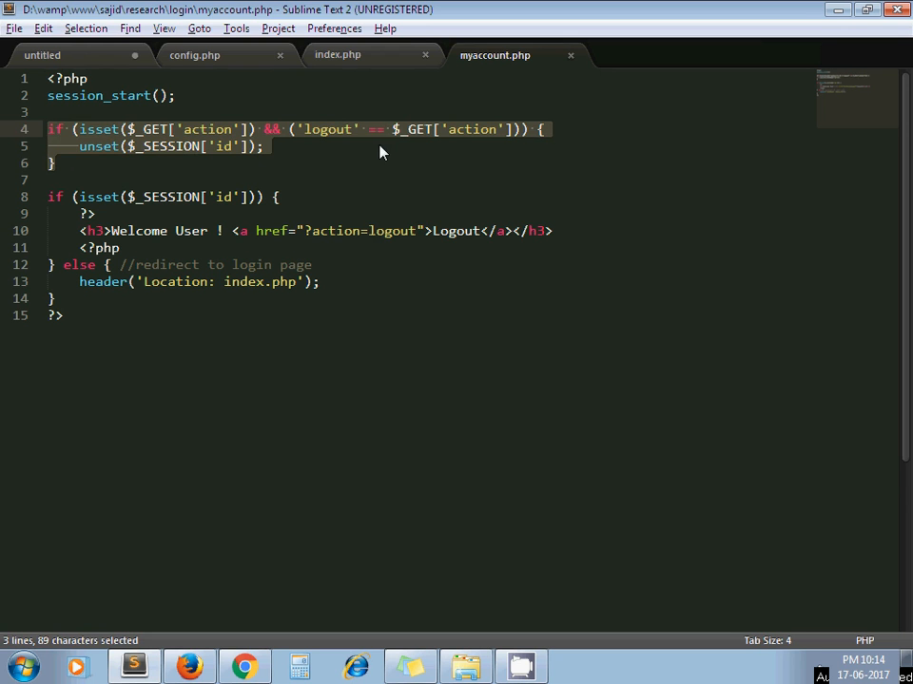
mouse_move(133, 145)
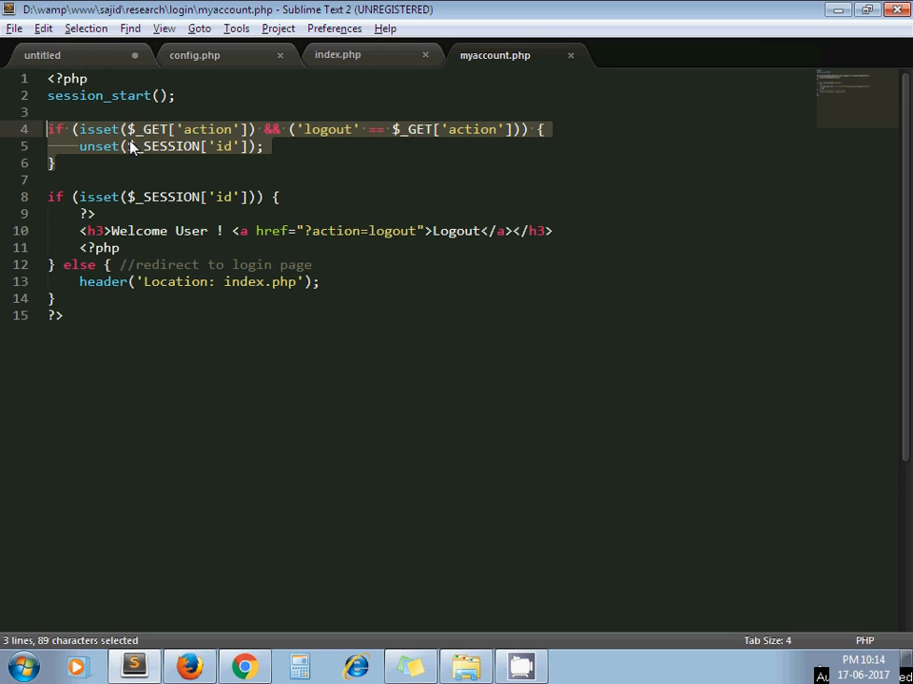
mouse_move(133, 162)
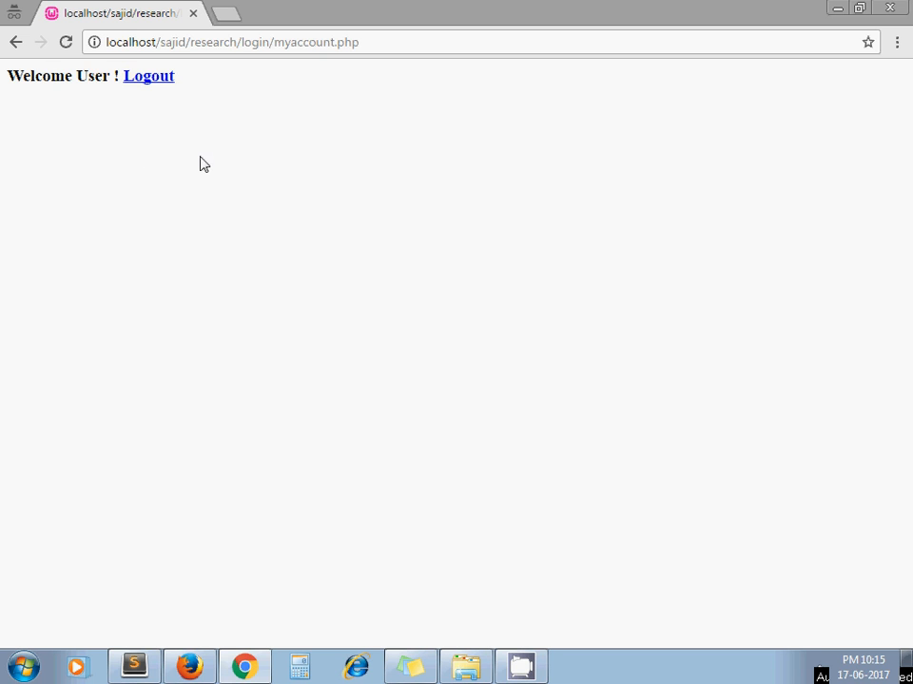
Log out from the welcome page, landing back on the blank index.php login form.
click(148, 76)
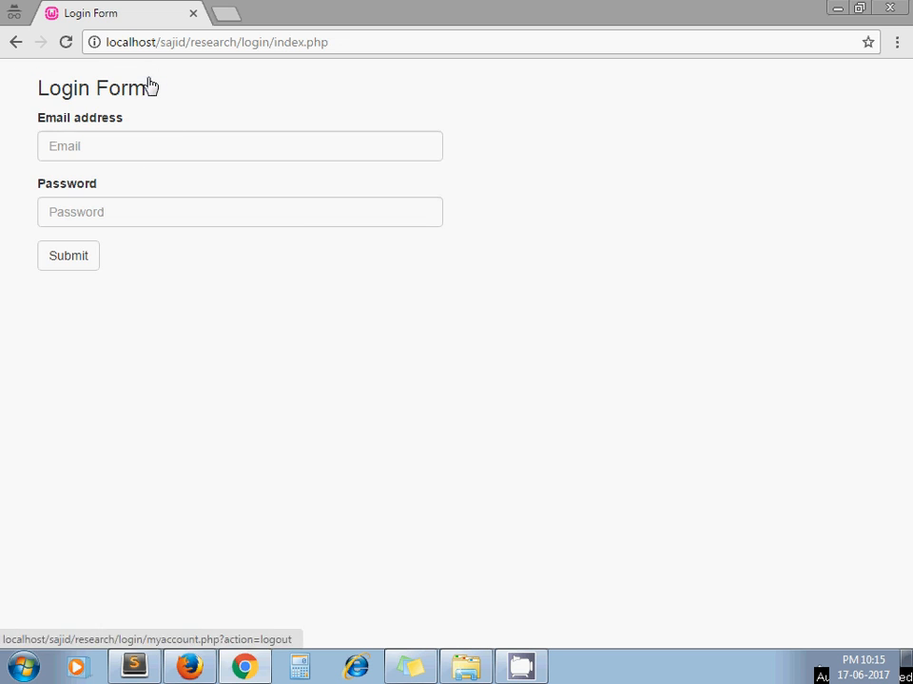
mouse_move(140, 131)
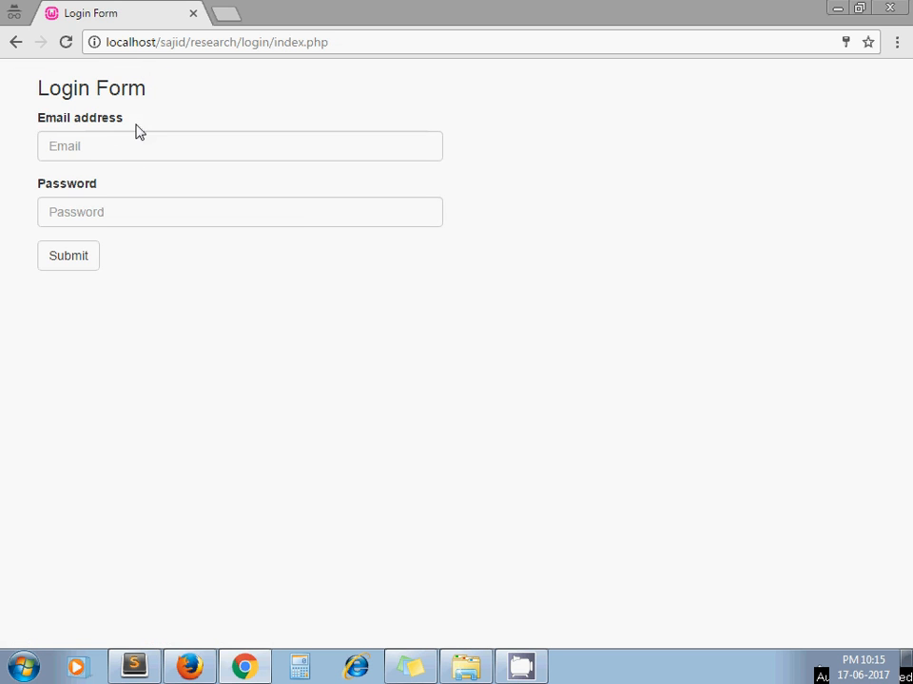
double_click(287, 42)
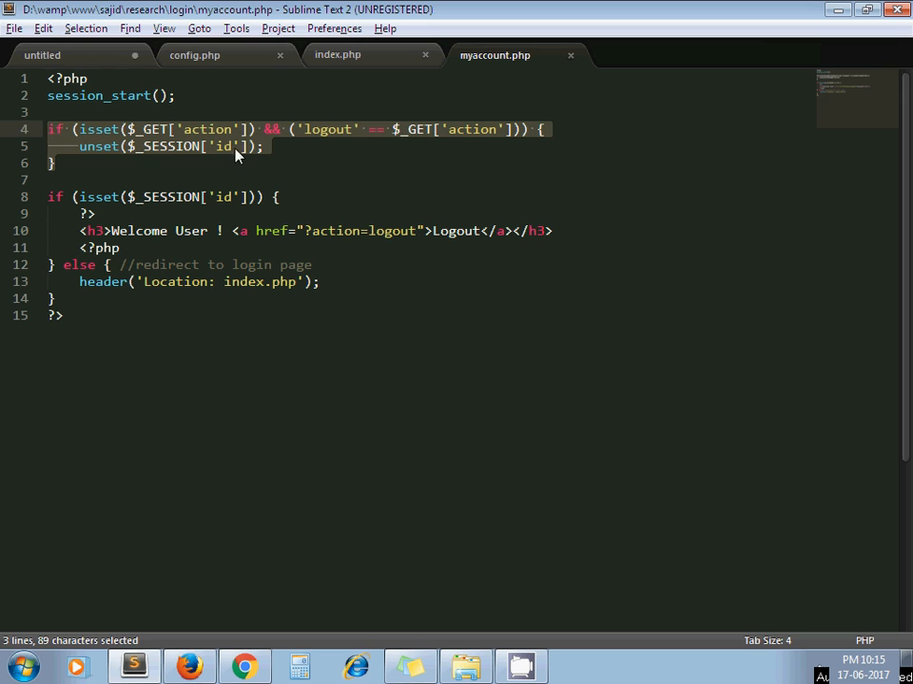
Return to index.php and scroll to the login form markup with the error-message code.
click(72, 298)
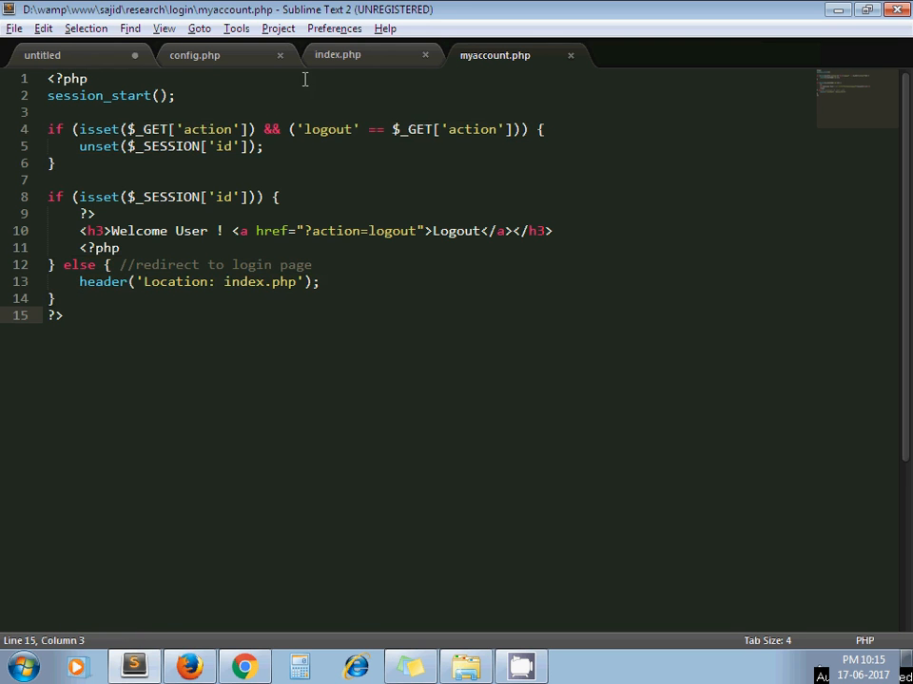
click(337, 54)
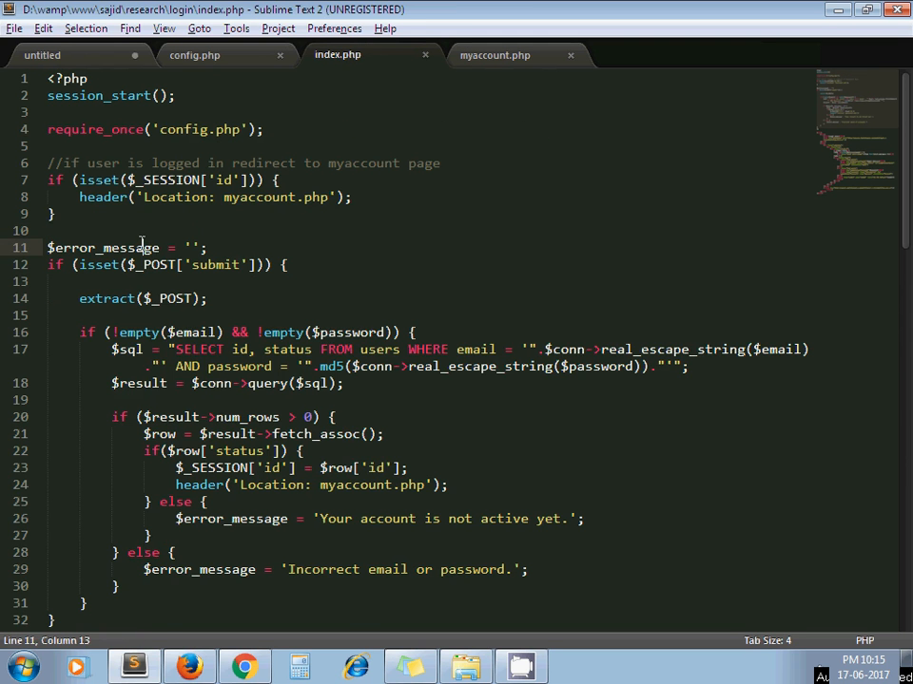
click(144, 569)
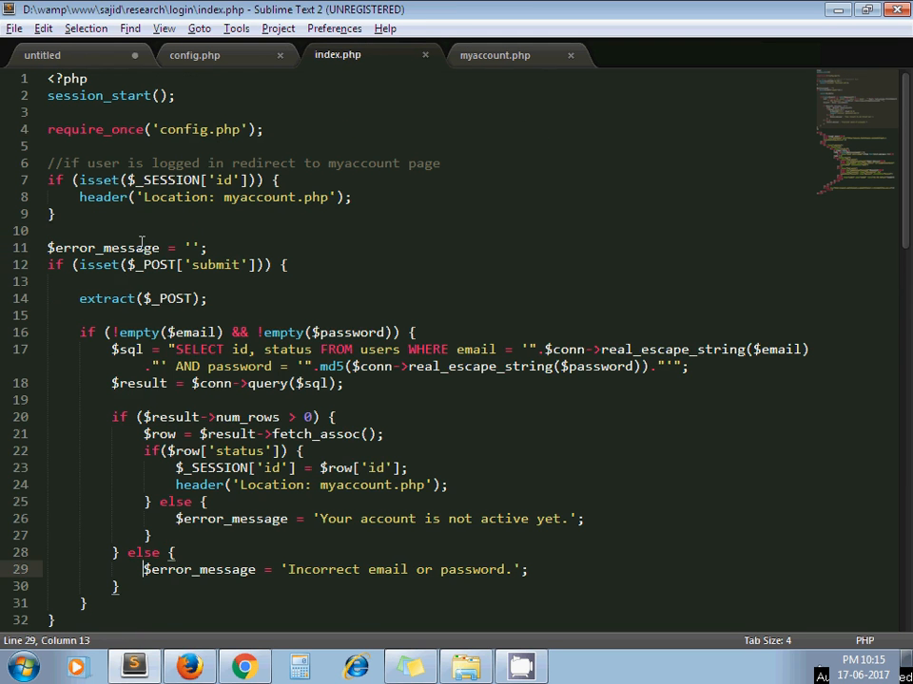
scroll(down, 3)
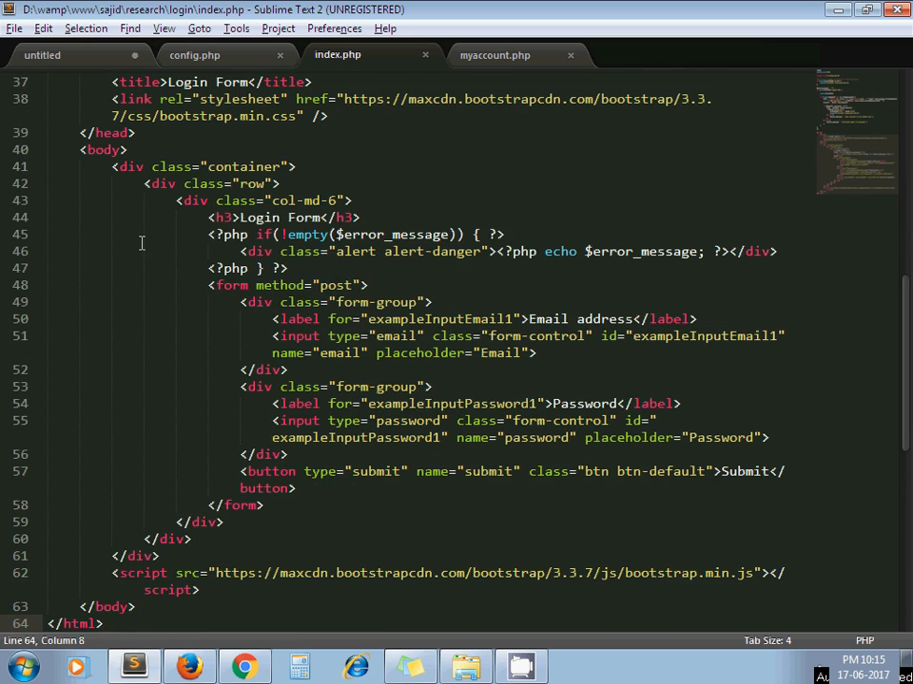